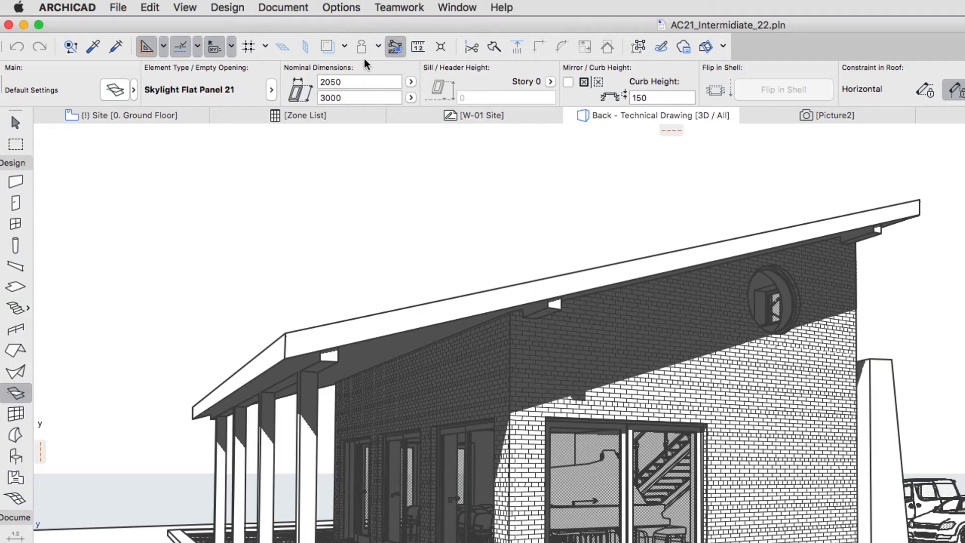
# - Bring up the Surface Settings dialog via Options > Element Attributes > Surfaces
pyautogui.click(341, 7)
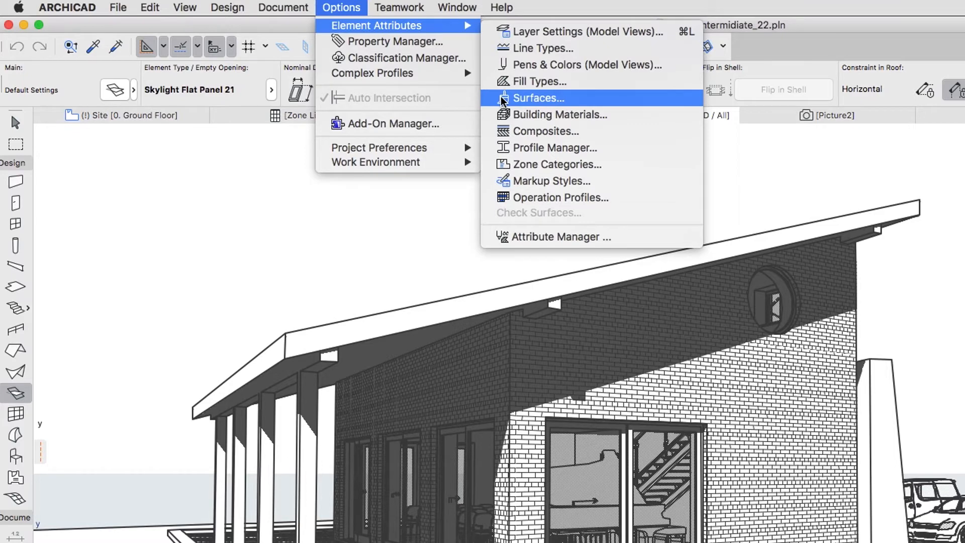
pyautogui.click(535, 97)
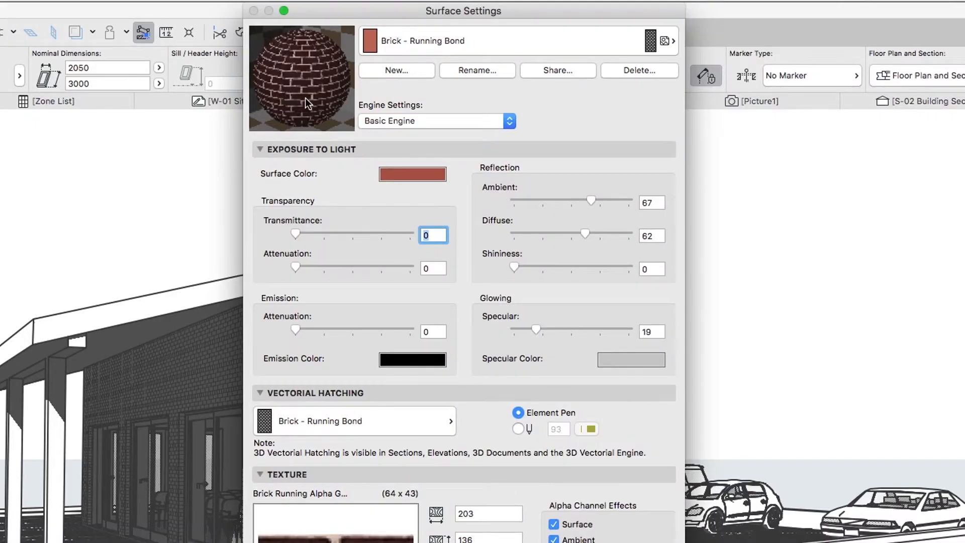
# - Switch the Brick - Running Bond surface's engine to CineRender by MAXON
pyautogui.click(435, 121)
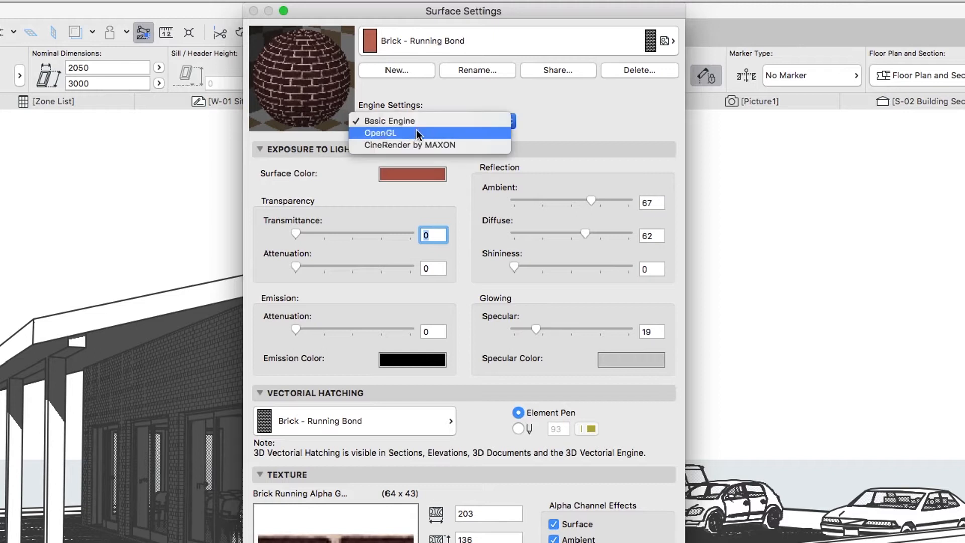
pyautogui.click(410, 145)
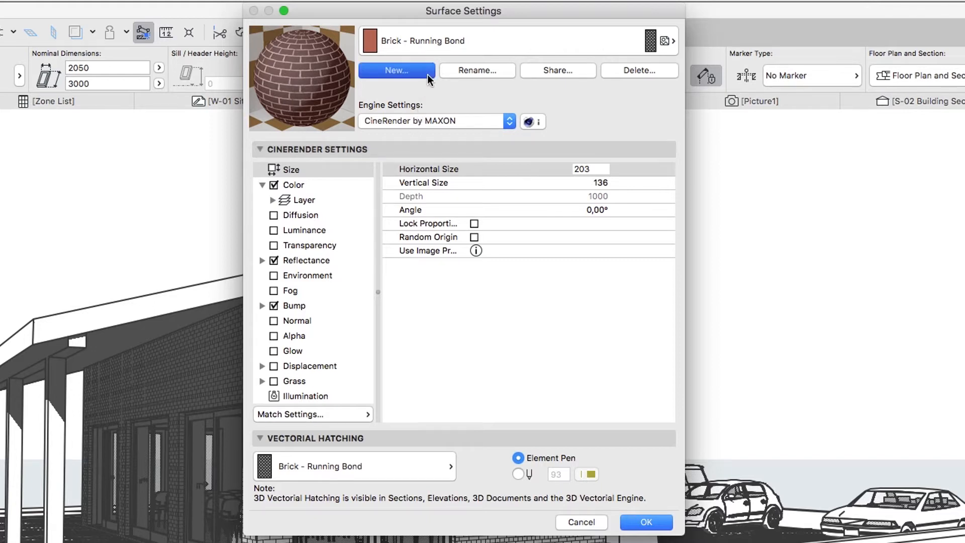
# - Create a new surface from the catalog by searching 'grass' and choosing Grass - 3D middle 21
pyautogui.click(396, 69)
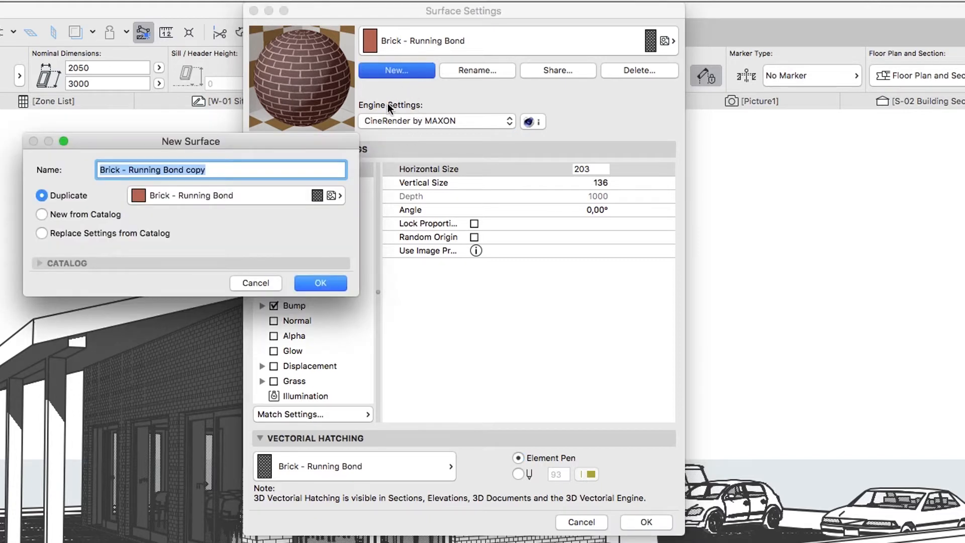
pyautogui.moveTo(139, 220)
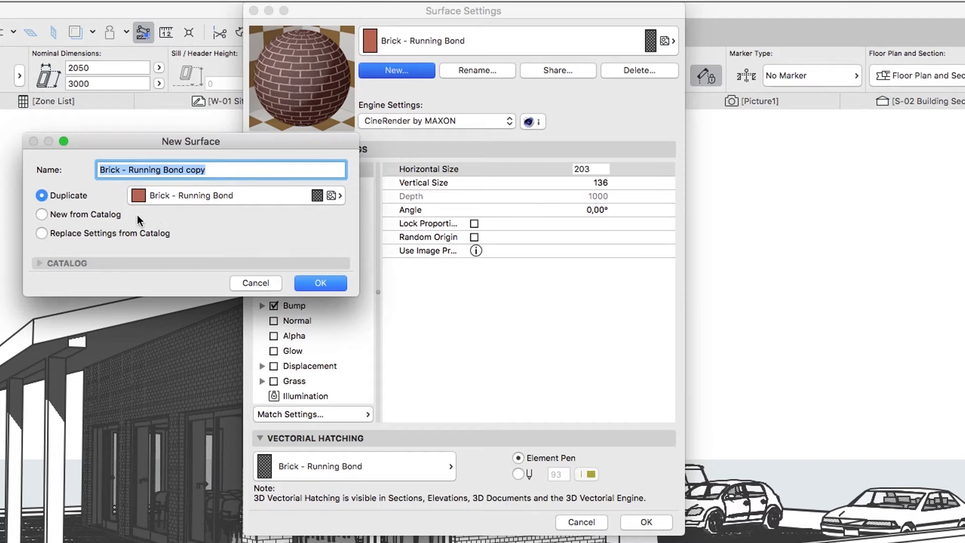
pyautogui.click(43, 214)
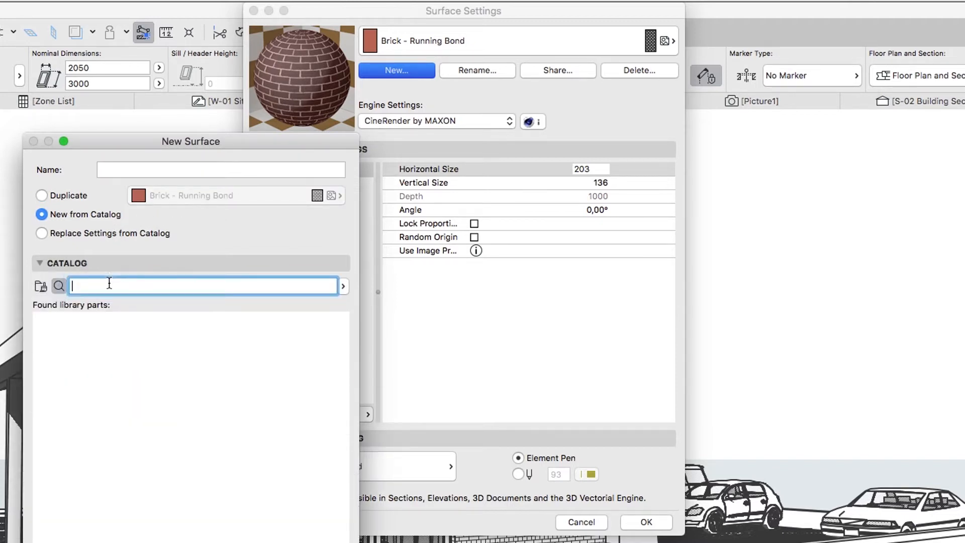
pyautogui.write('grass')
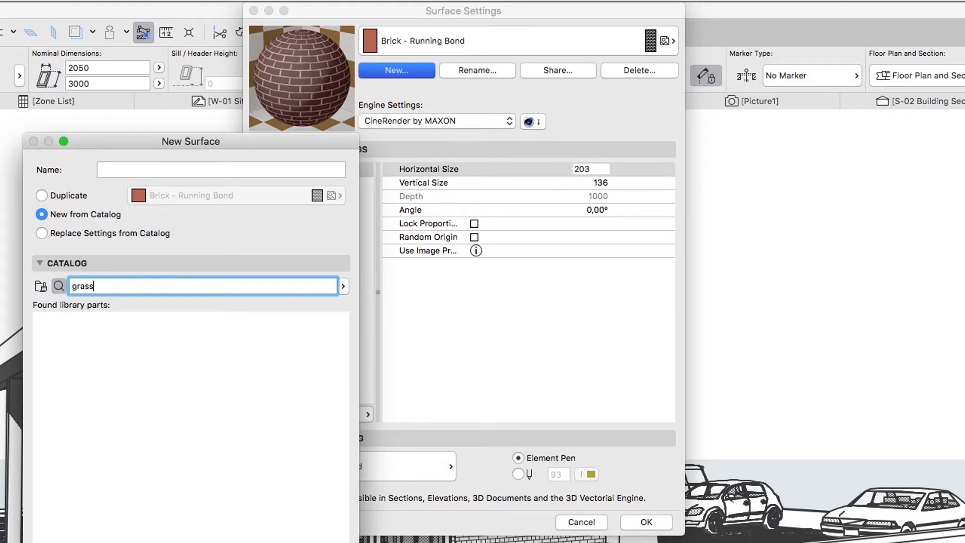
pyautogui.click(58, 285)
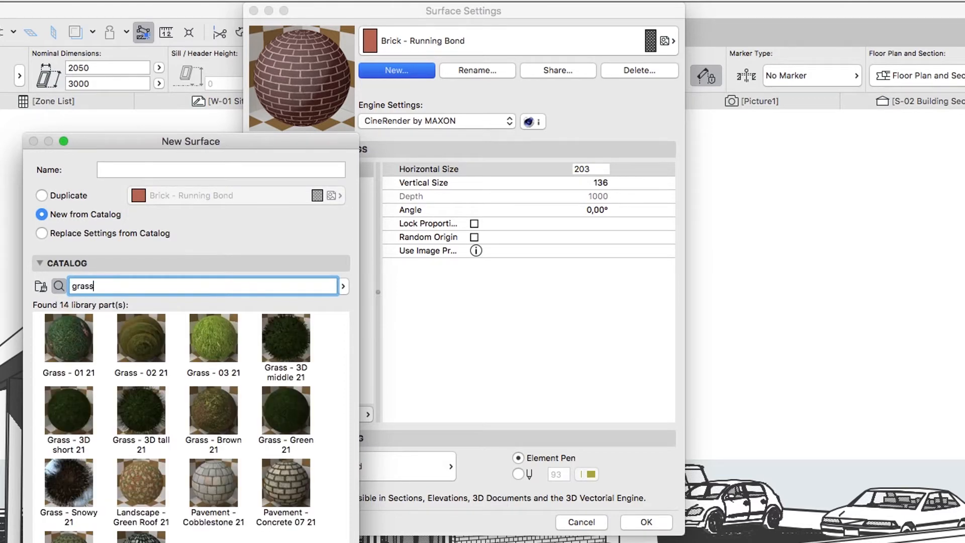
pyautogui.moveTo(277, 344)
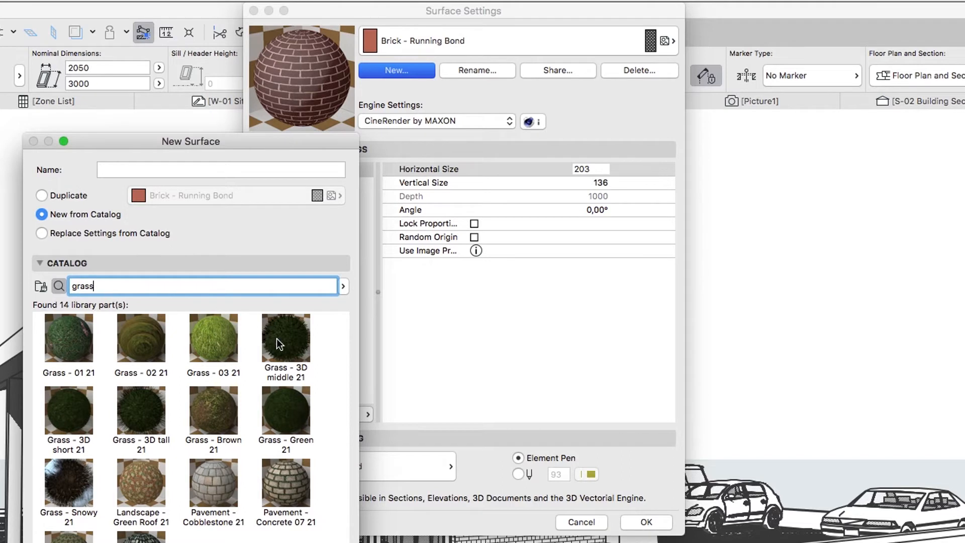
pyautogui.click(285, 338)
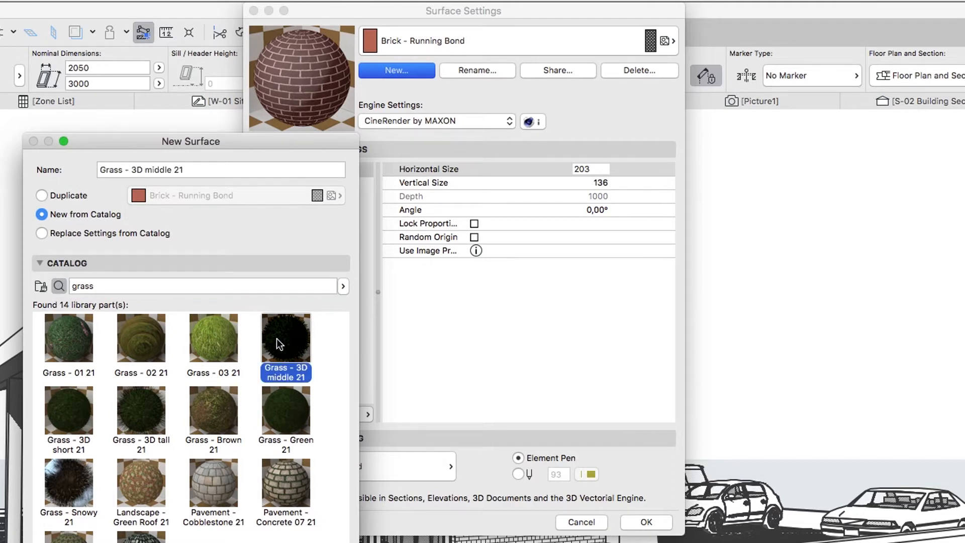
pyautogui.click(646, 521)
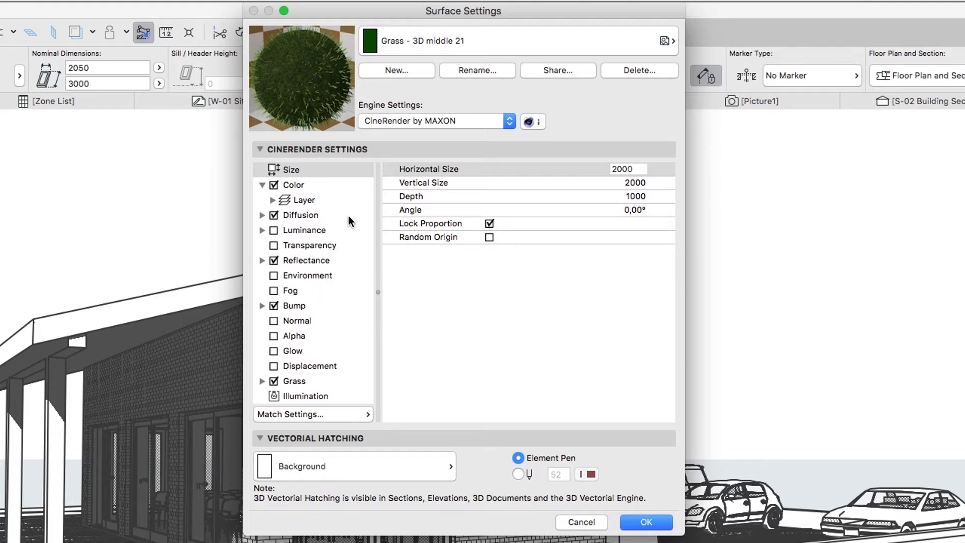
# - Add the Pavement - Cobblestone 21 surface from the catalog by searching 'cobblestone'
pyautogui.click(396, 70)
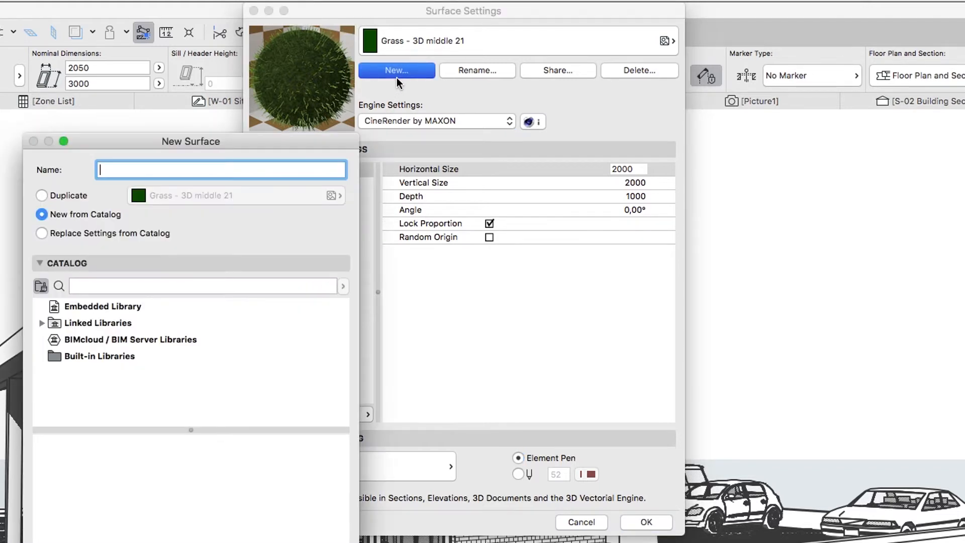
pyautogui.moveTo(302, 283)
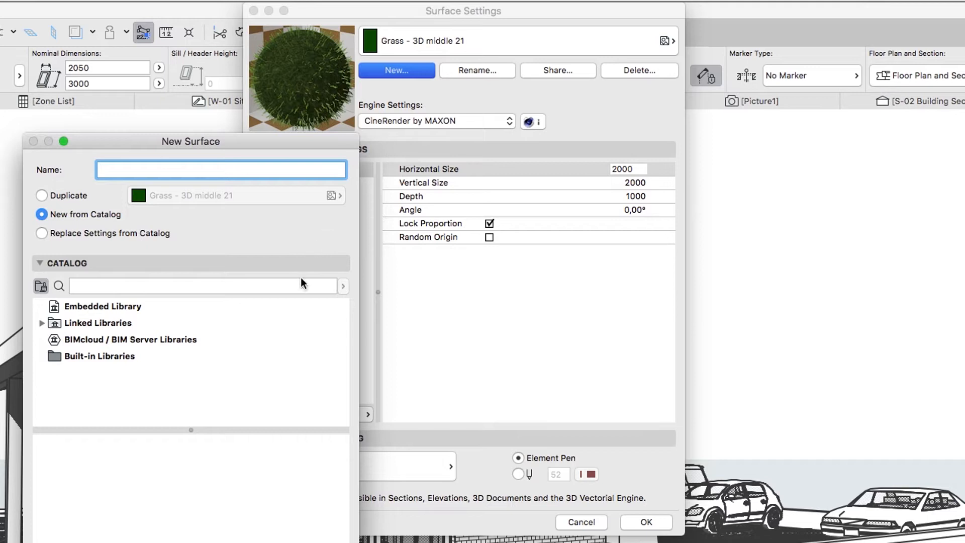
pyautogui.write('cobb')
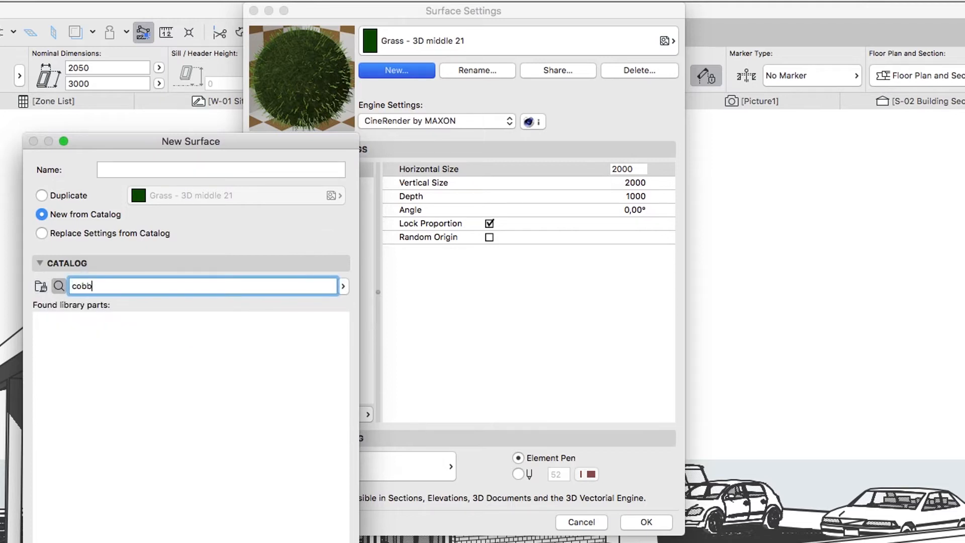
pyautogui.write('cobblestone')
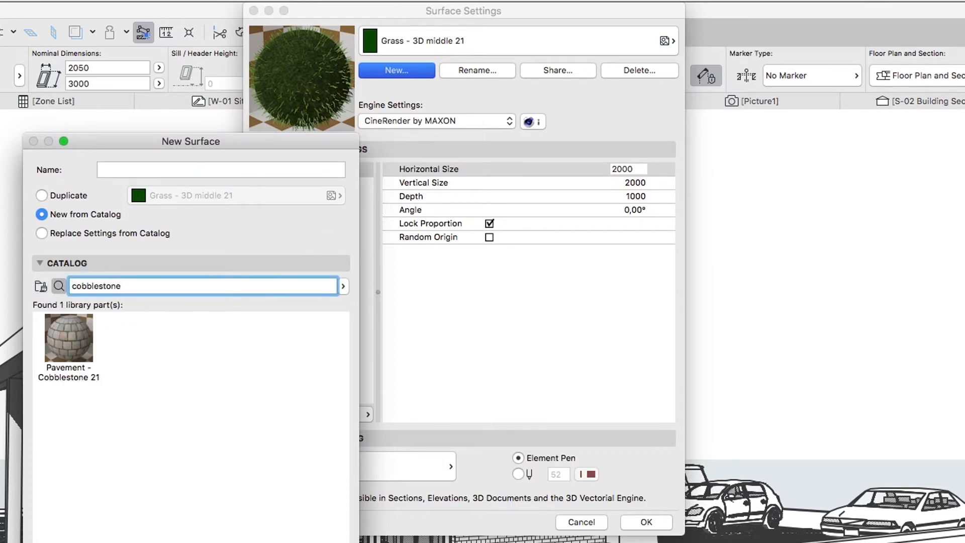
pyautogui.click(68, 338)
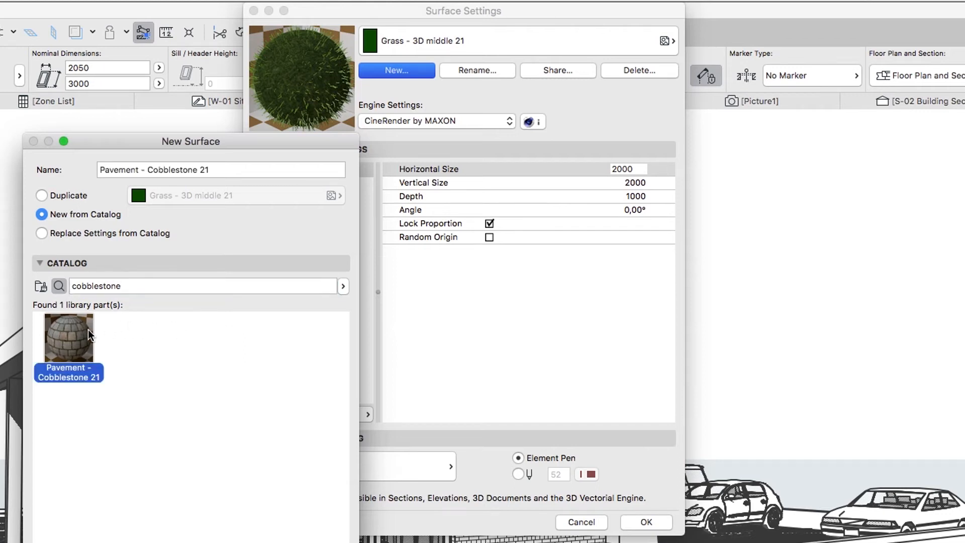
pyautogui.click(644, 521)
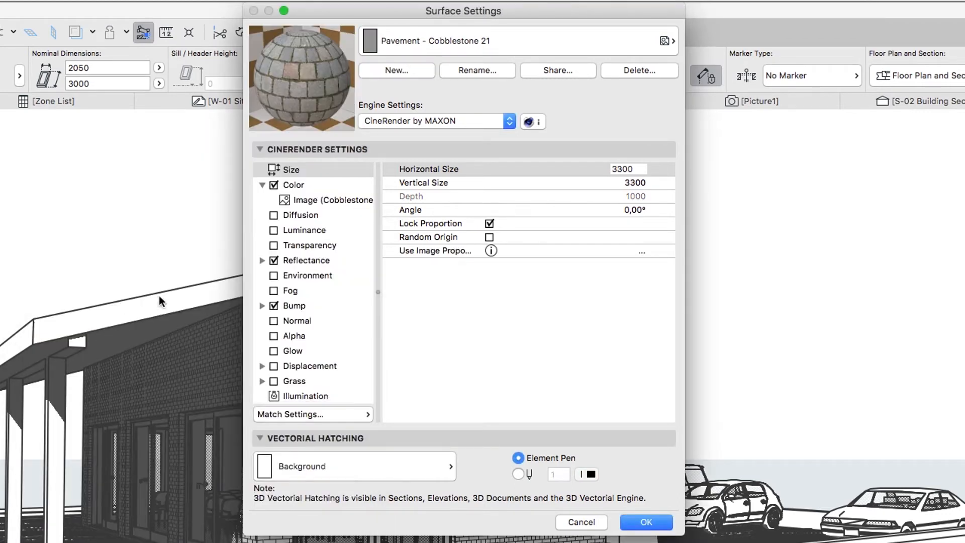
# - Start another catalog surface, searching 'stones 10' for Pavement - Stones 10 21
pyautogui.click(396, 70)
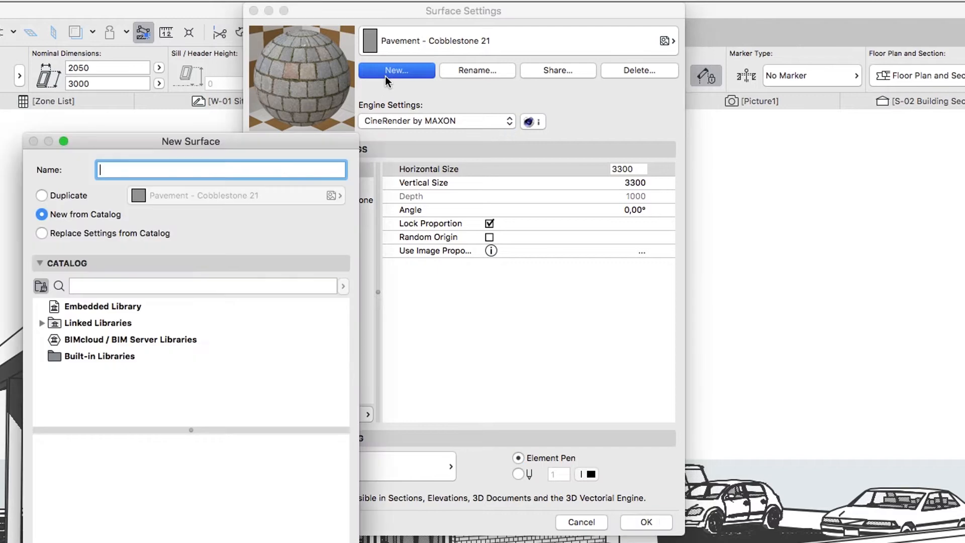
pyautogui.moveTo(272, 281)
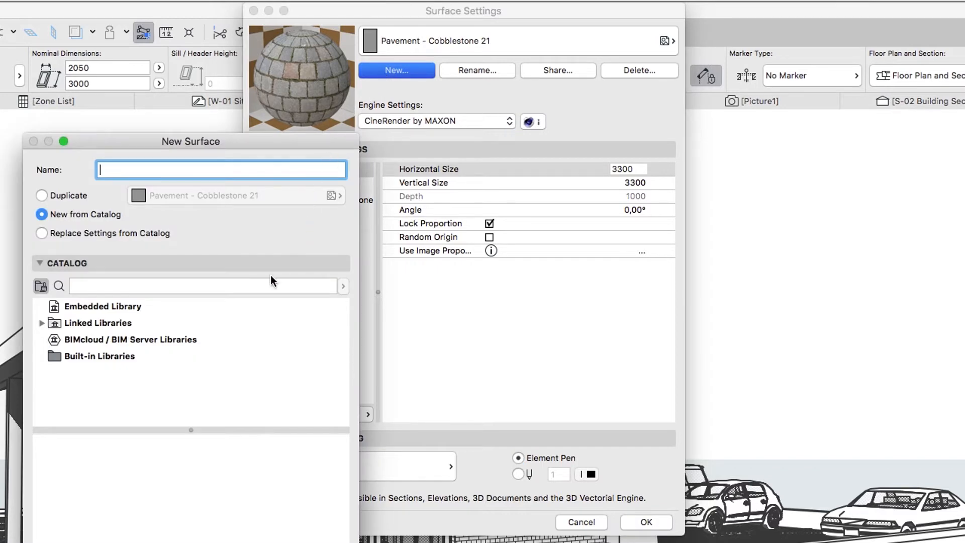
pyautogui.write('sto')
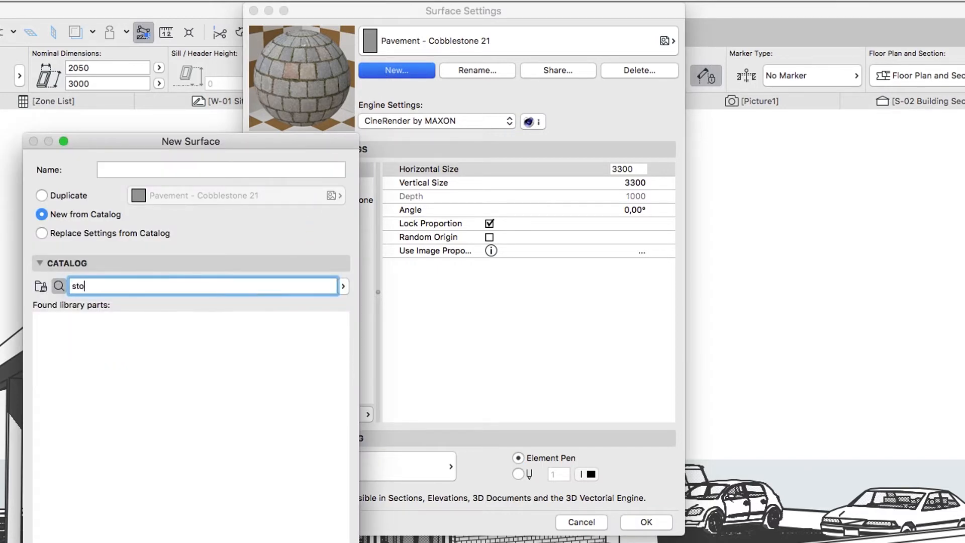
pyautogui.write('nes 10')
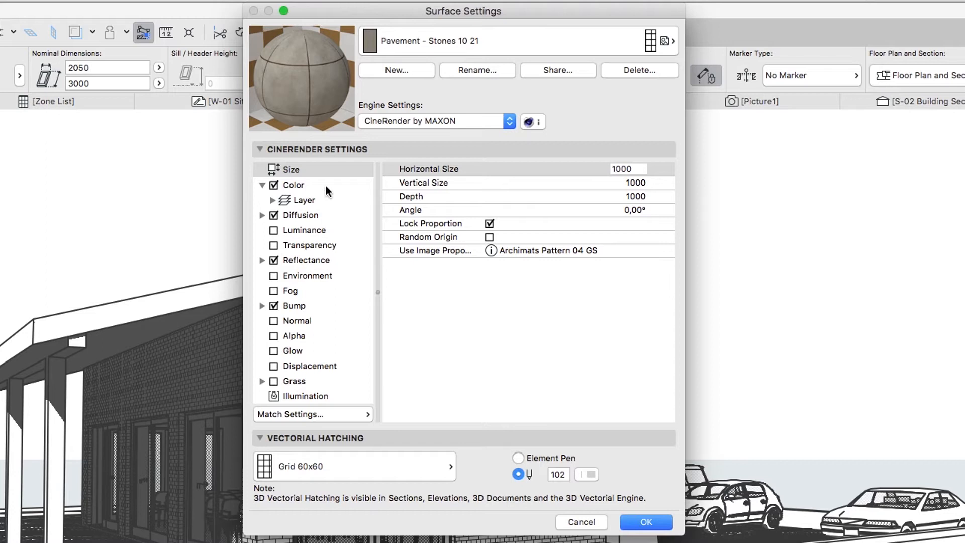
# - Add another catalog surface, searching 'stones 10' then 'conc' for Concrete - 05 21
pyautogui.click(396, 70)
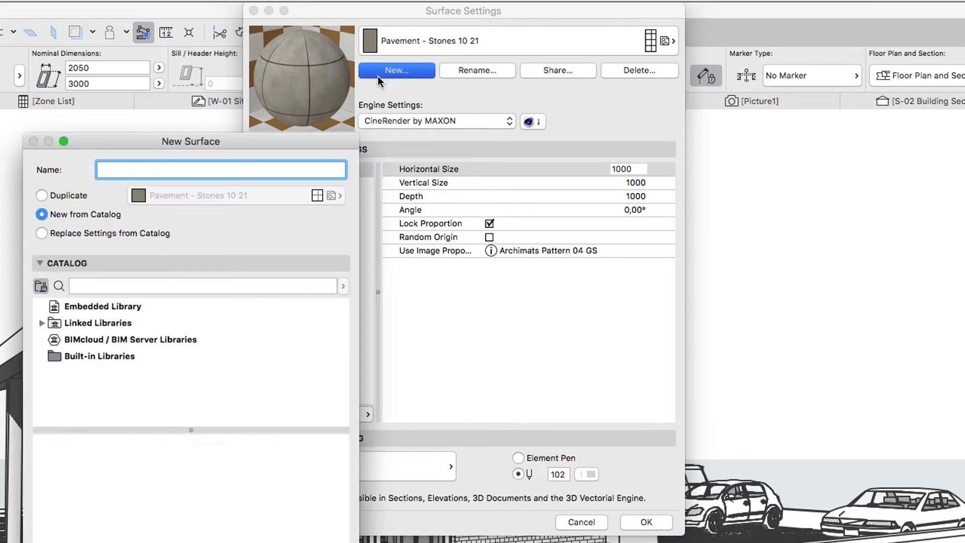
pyautogui.moveTo(199, 286)
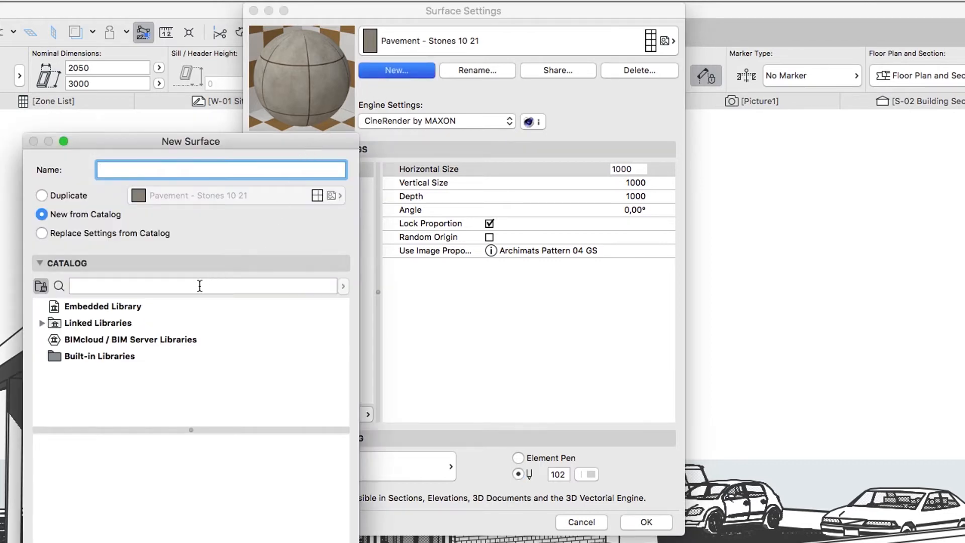
pyautogui.write('stones 10')
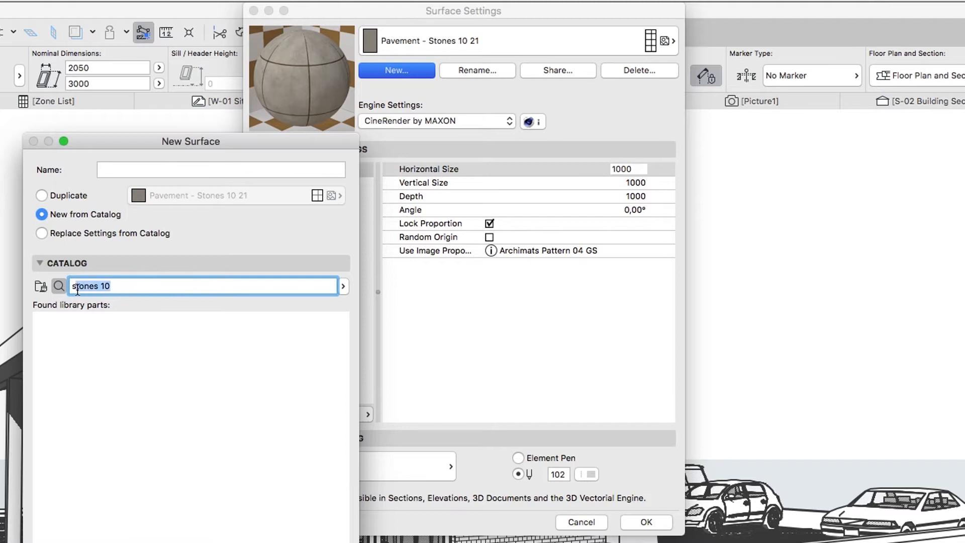
pyautogui.write('conc')
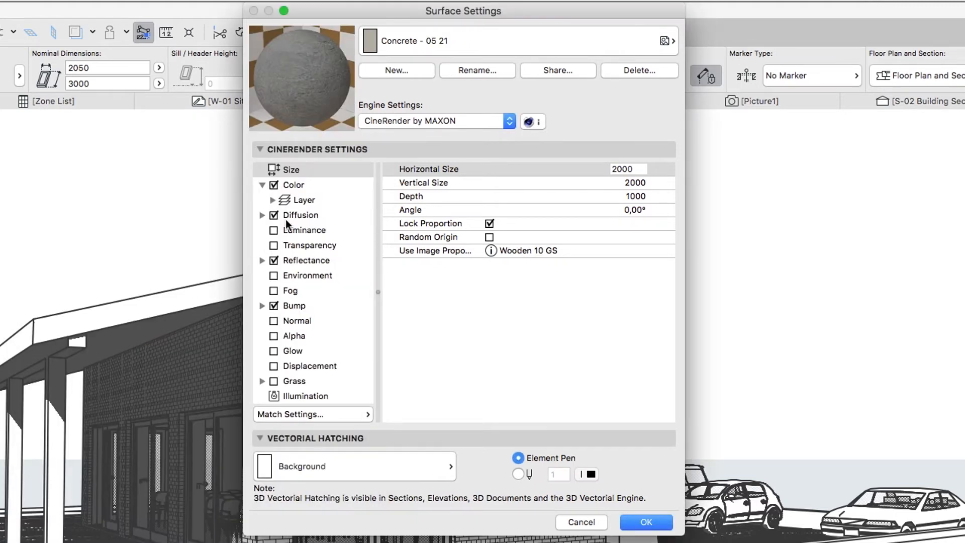
# - Search 'concrete 05' then 'sodalime' and load the Glass - Sodalime Tinted 21 surface
pyautogui.click(396, 71)
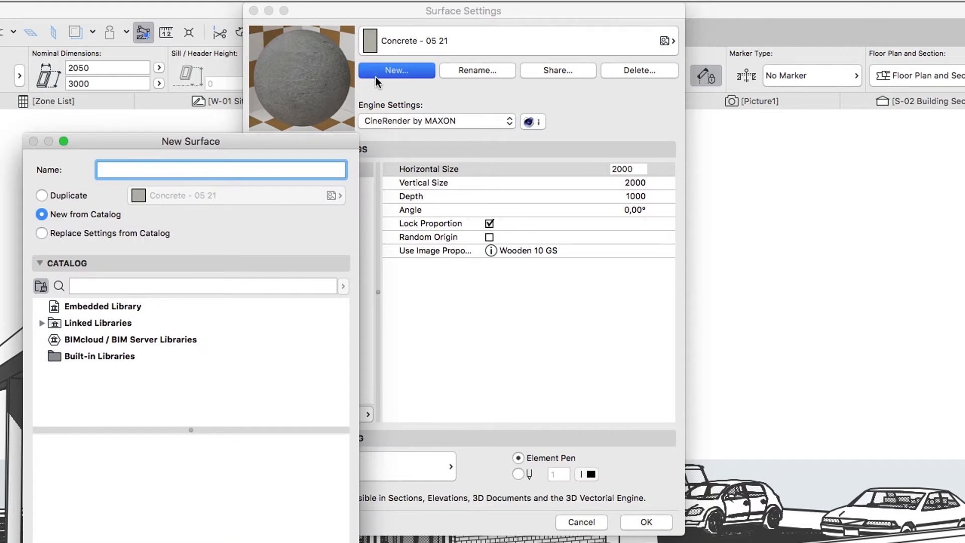
pyautogui.write('concrete 05')
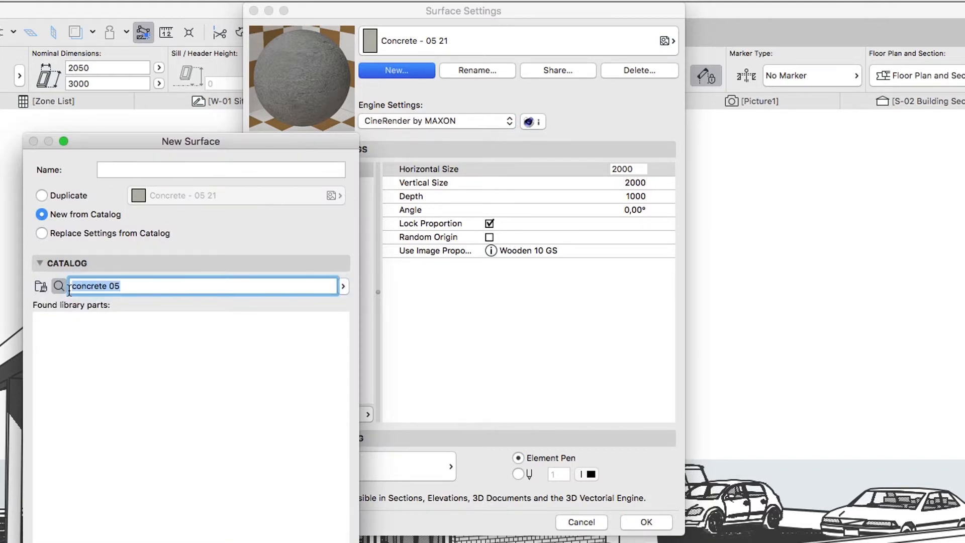
pyautogui.write('sodalim')
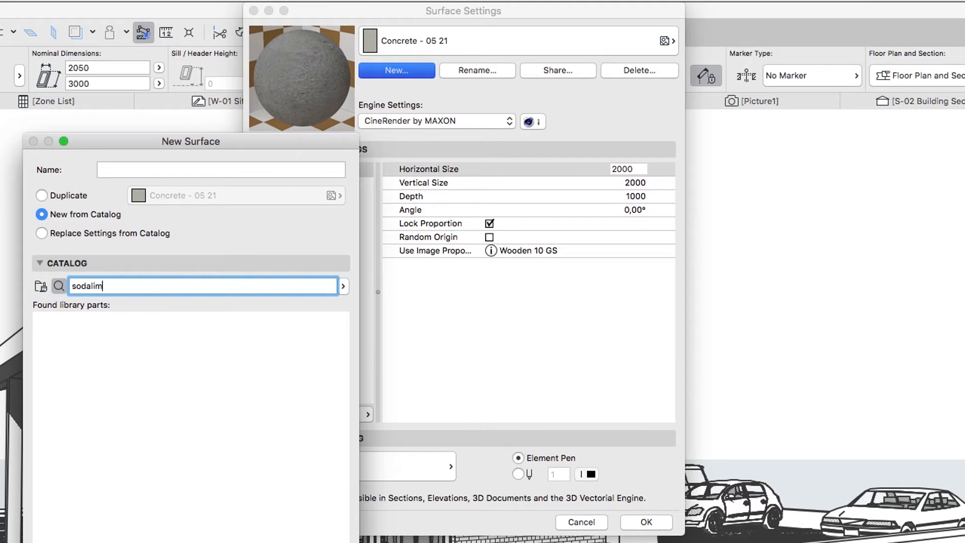
pyautogui.write('e')
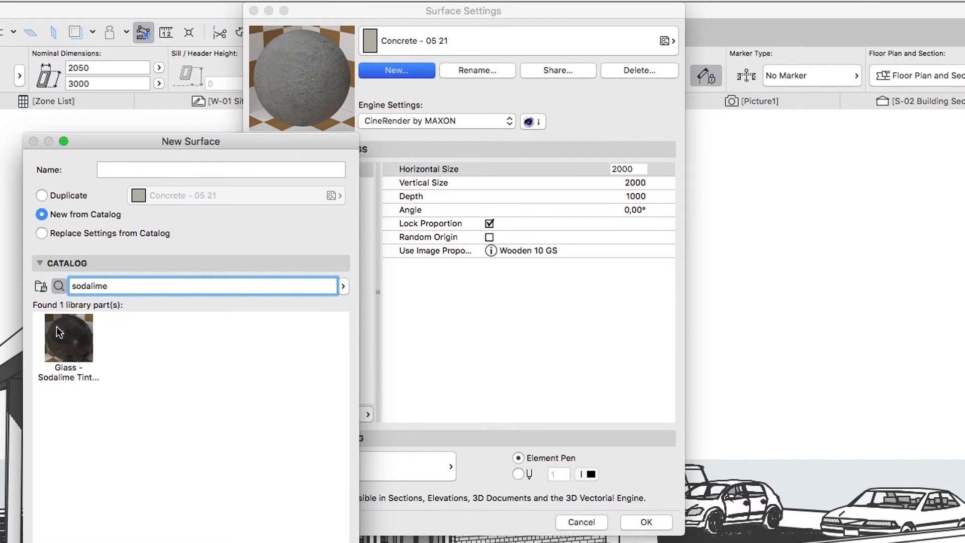
pyautogui.doubleClick(68, 336)
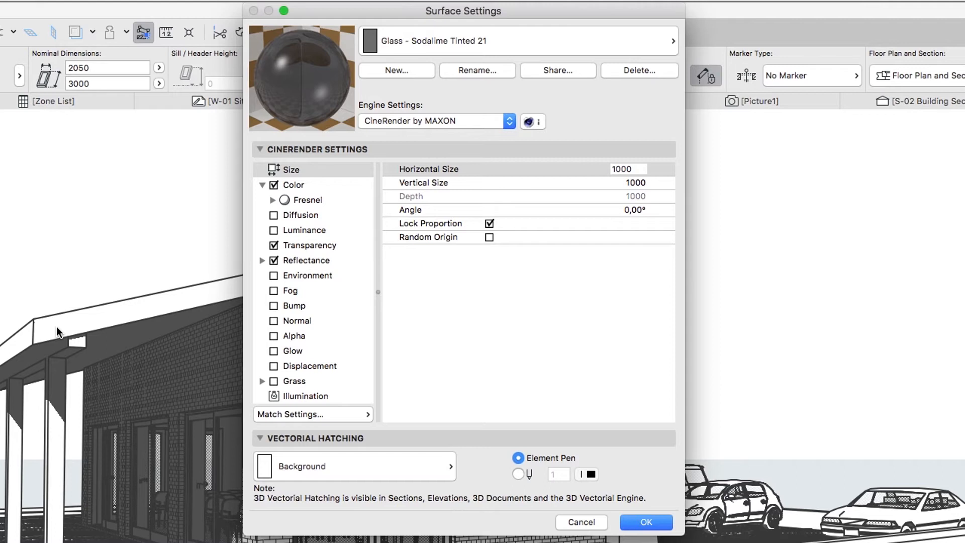
pyautogui.moveTo(382, 102)
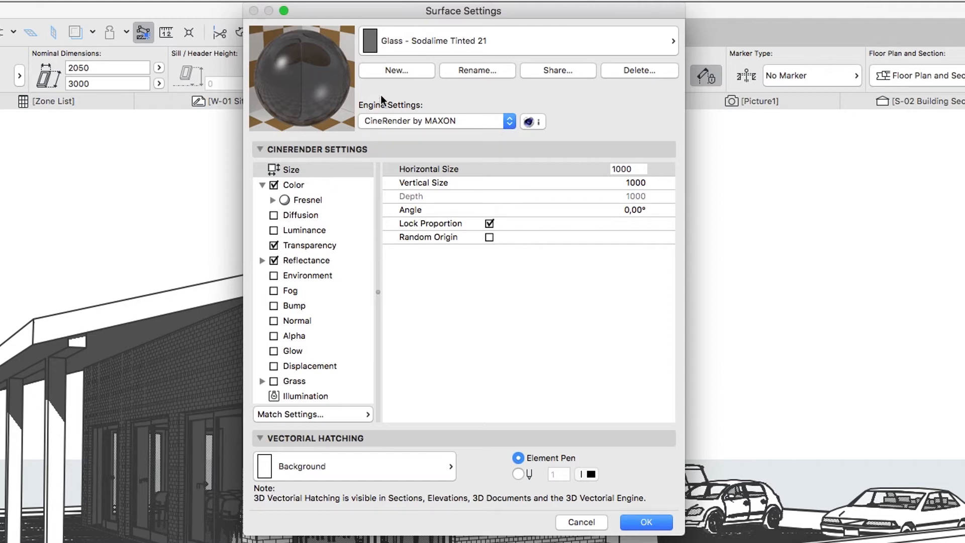
# - Add the Wood - Oak Dark 21 surface from the catalog by searching 'oak dar'
pyautogui.click(396, 71)
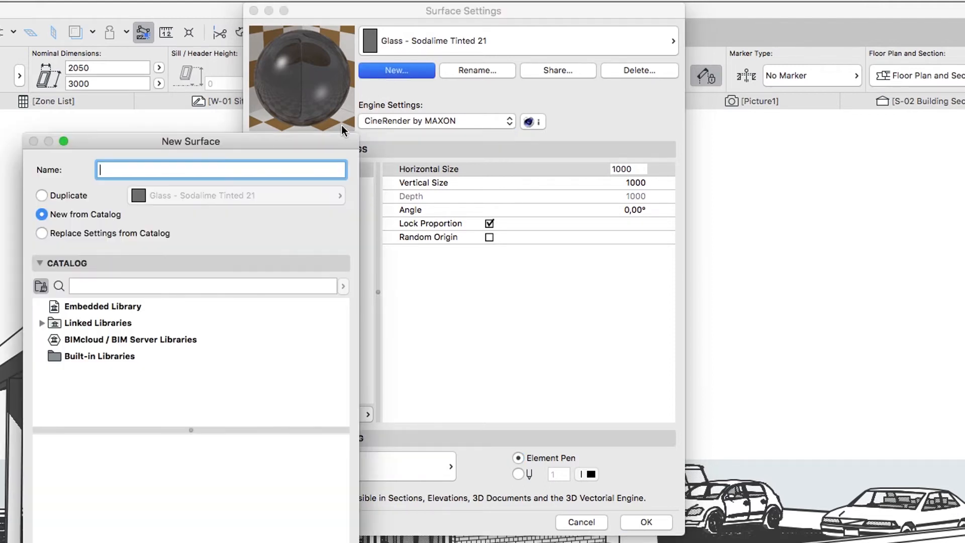
pyautogui.write('sodalime')
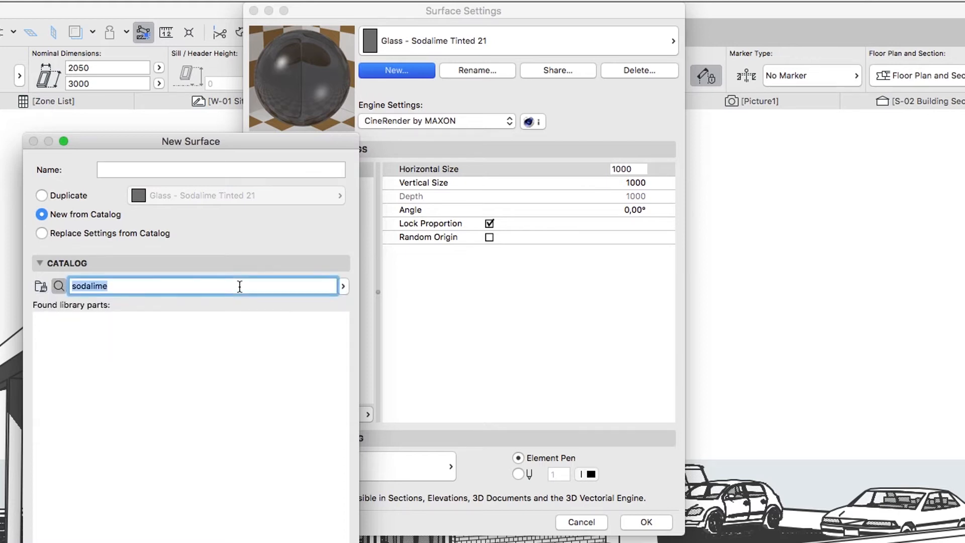
pyautogui.write('oak dar')
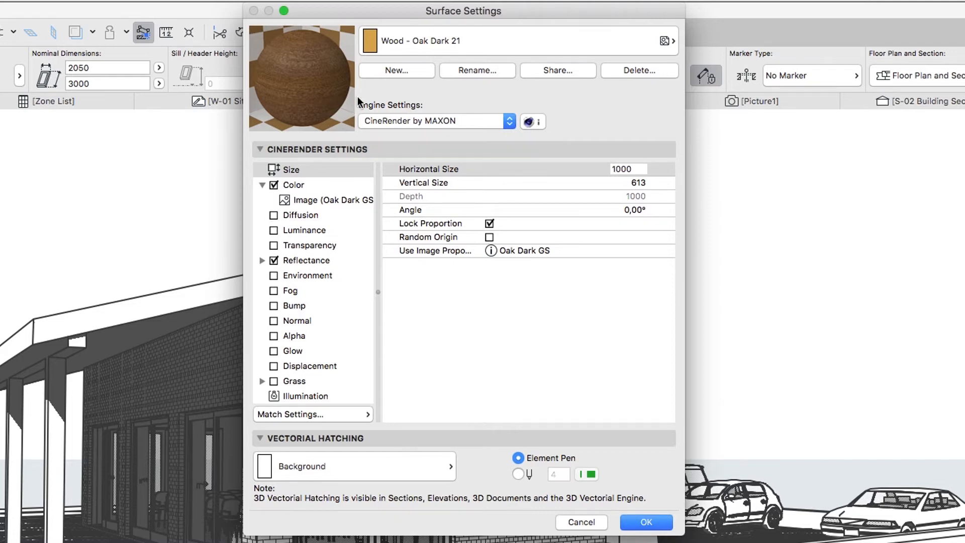
pyautogui.moveTo(388, 54)
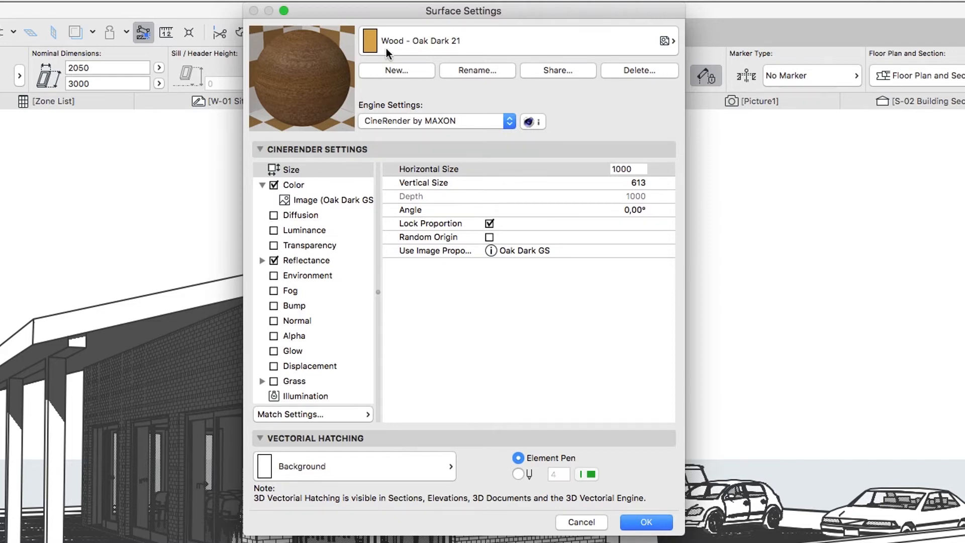
# - Duplicate the oak surface as a new surface named 'Wood - Oak Dark Vertical'
pyautogui.click(396, 70)
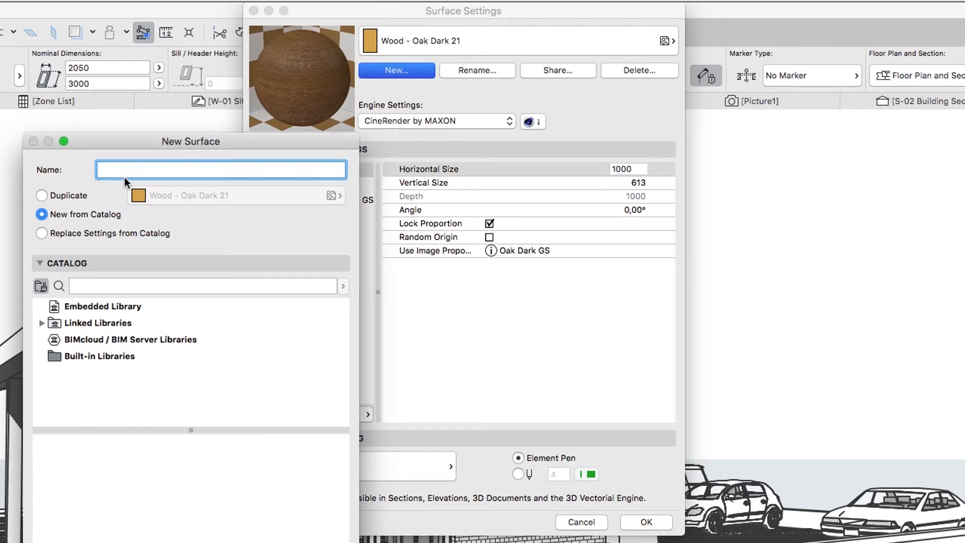
pyautogui.click(41, 195)
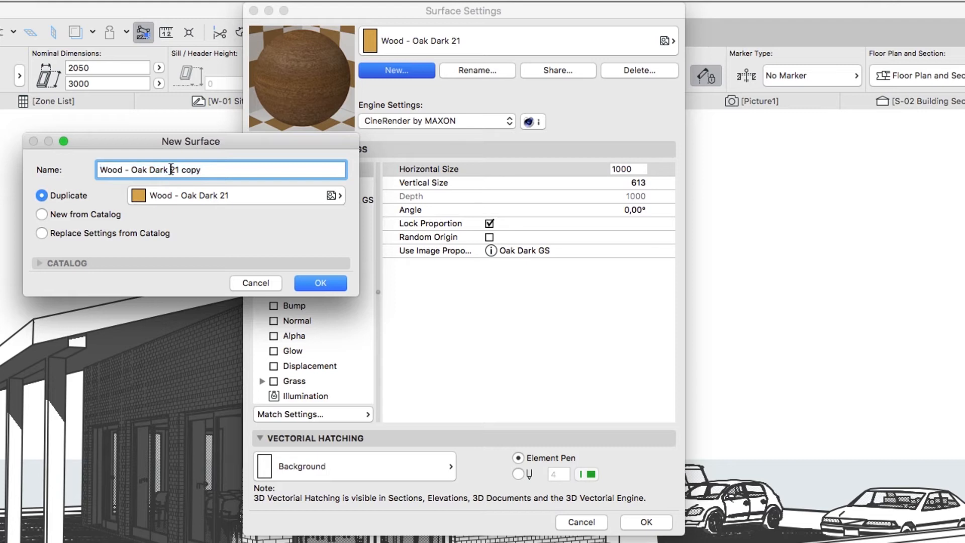
pyautogui.write('Wood - Oak Dark Vert')
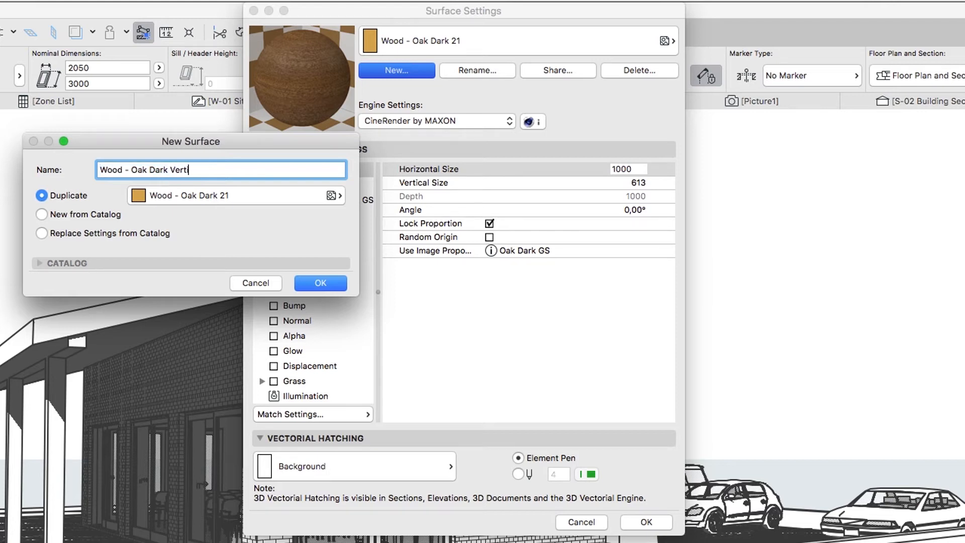
pyautogui.write('ical')
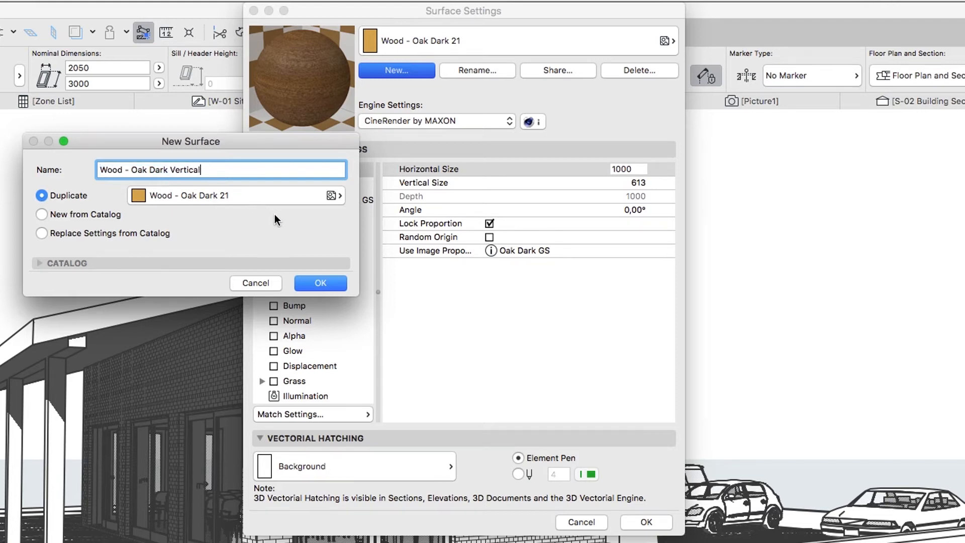
pyautogui.click(319, 283)
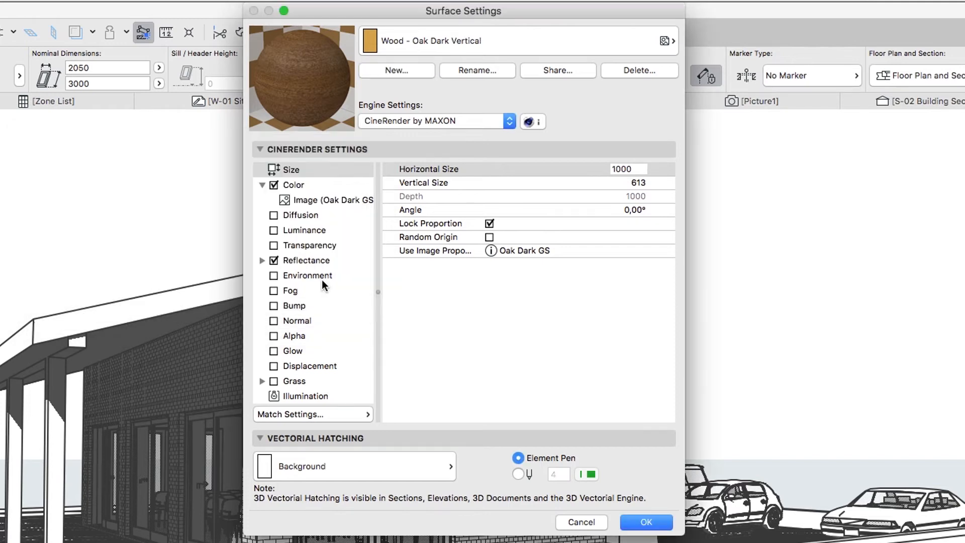
# - Set the Wood - Oak Dark Vertical texture's CineRender angle to 90°
pyautogui.click(291, 169)
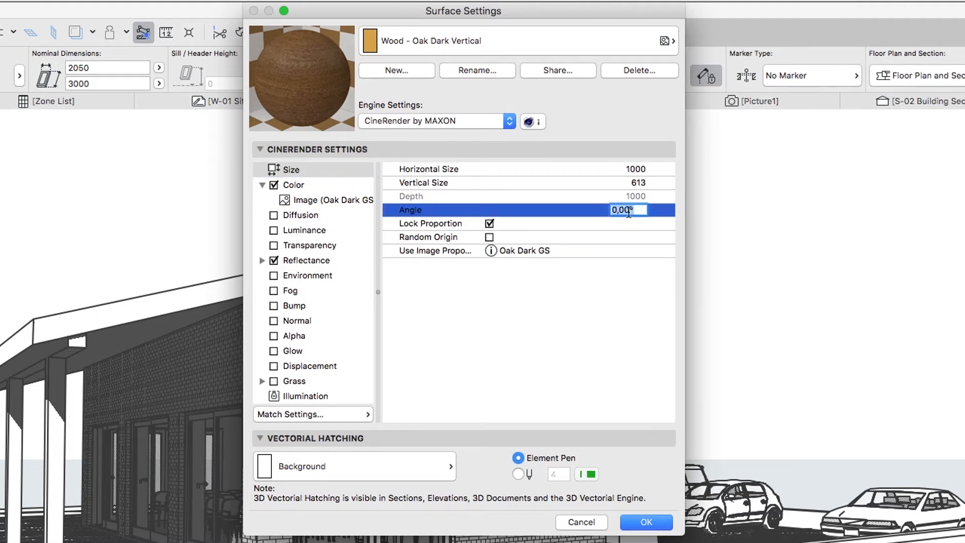
pyautogui.write('90')
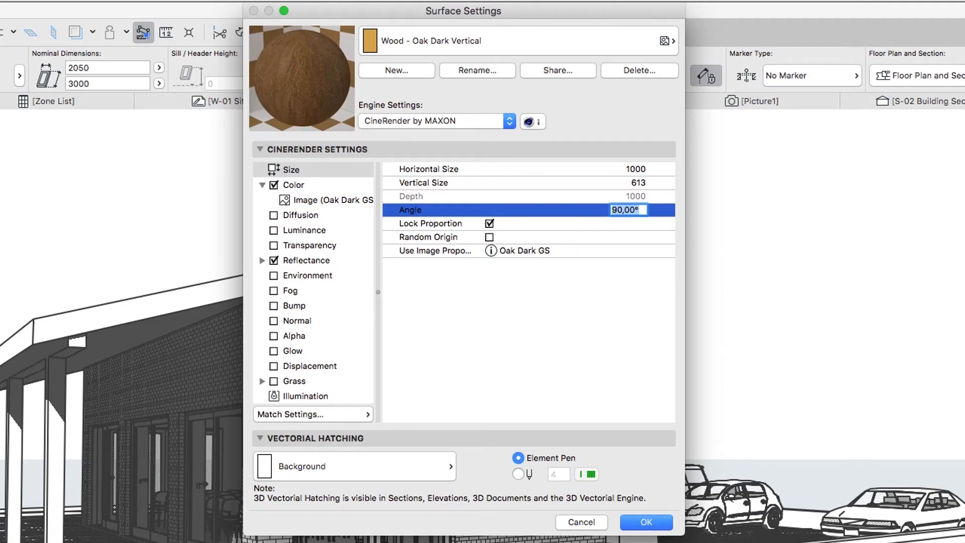
pyautogui.moveTo(542, 48)
pyautogui.write('Inte')
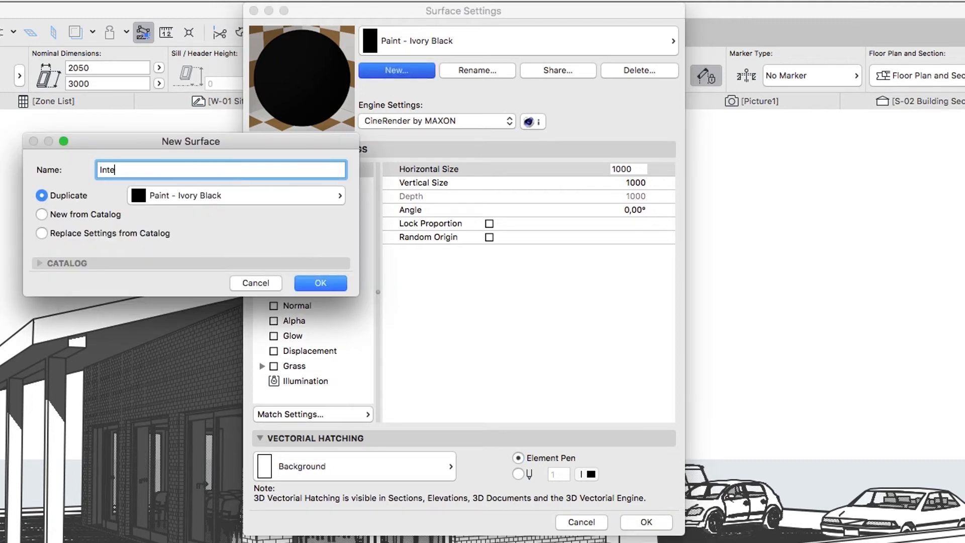
# - Name the duplicate of Paint - Ivory Black 'Interior Covering' and confirm it
pyautogui.write('rior Cover')
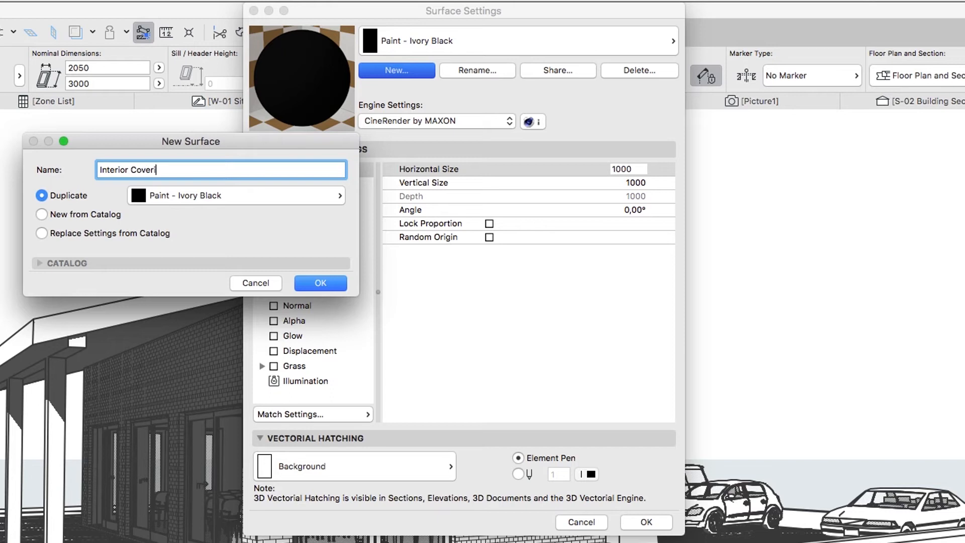
pyautogui.write('ing')
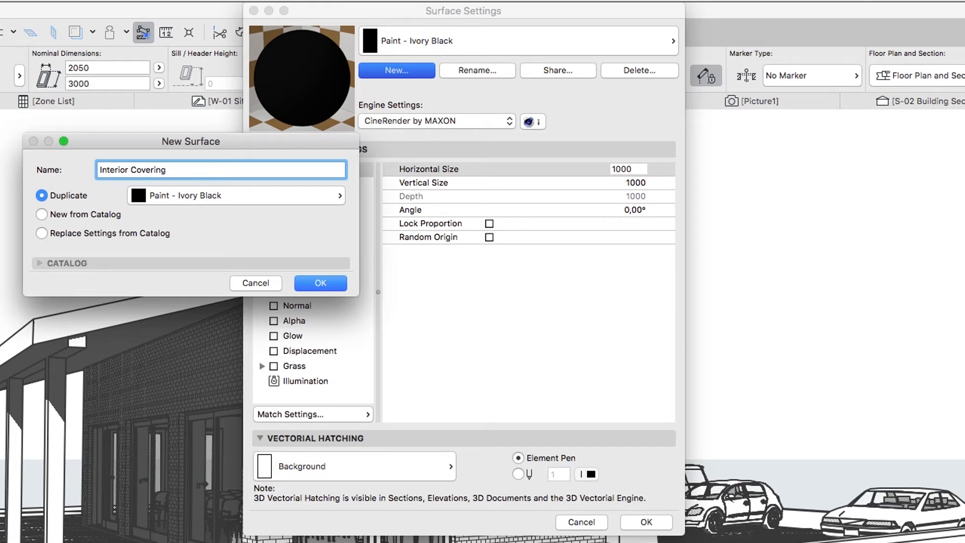
pyautogui.moveTo(346, 237)
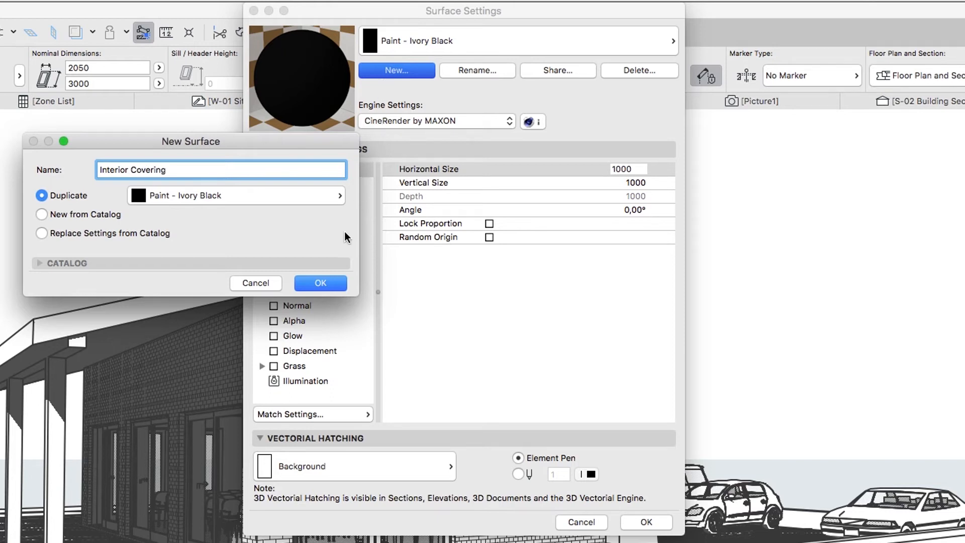
pyautogui.click(320, 284)
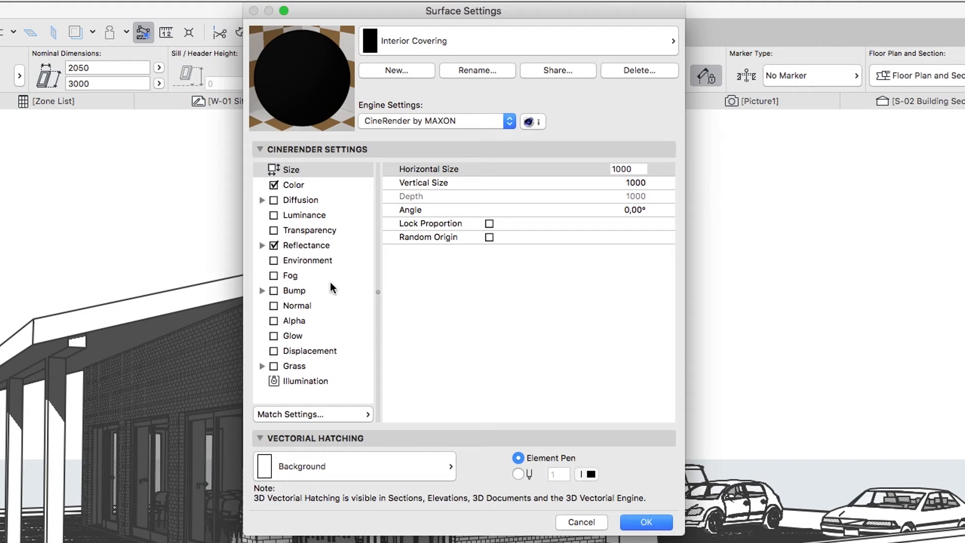
pyautogui.moveTo(380, 226)
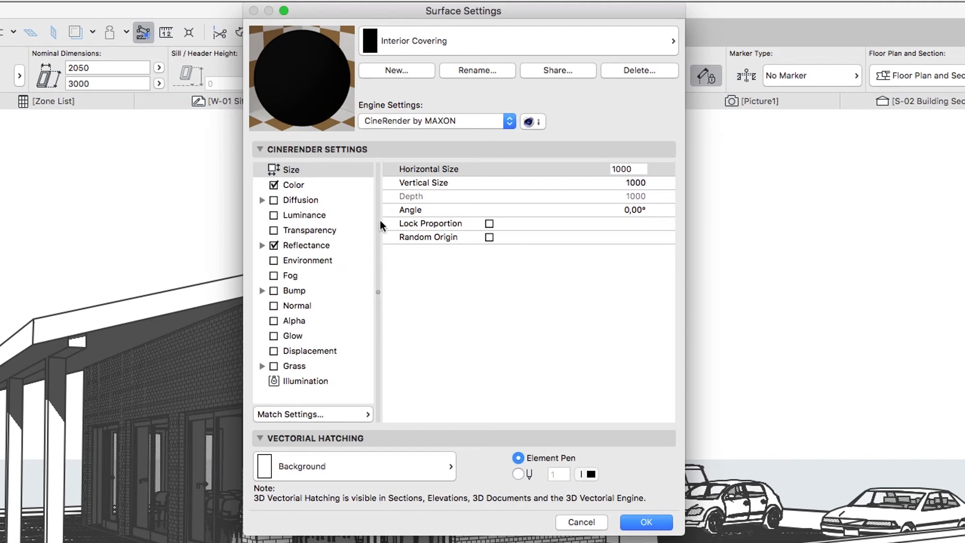
# - Switch Interior Covering to Basic Engine and give it a dark gray surface colour
pyautogui.click(435, 121)
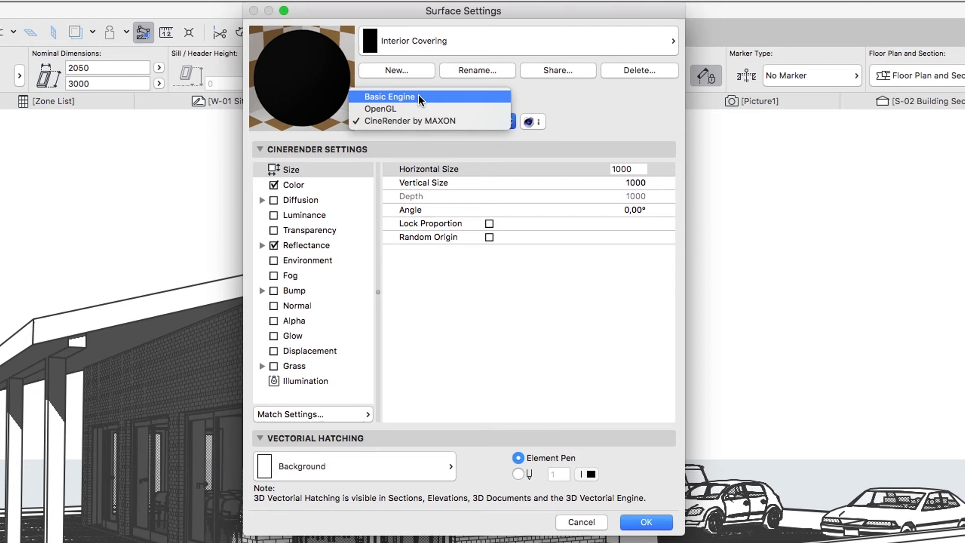
pyautogui.click(389, 97)
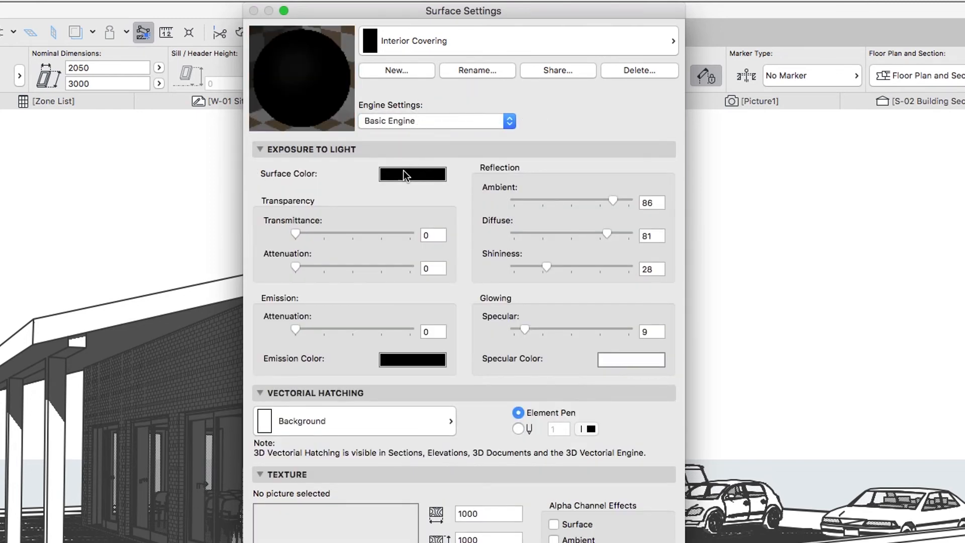
pyautogui.click(412, 174)
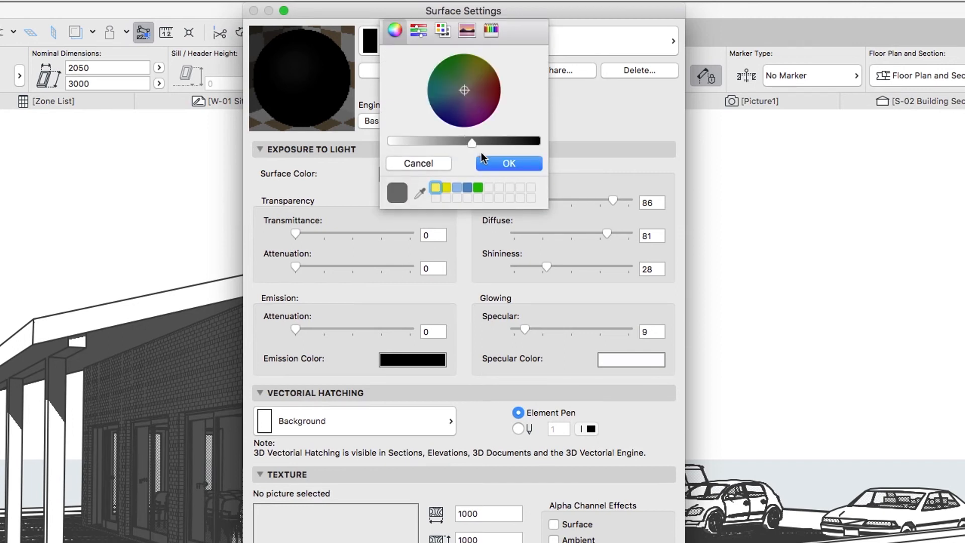
pyautogui.click(508, 163)
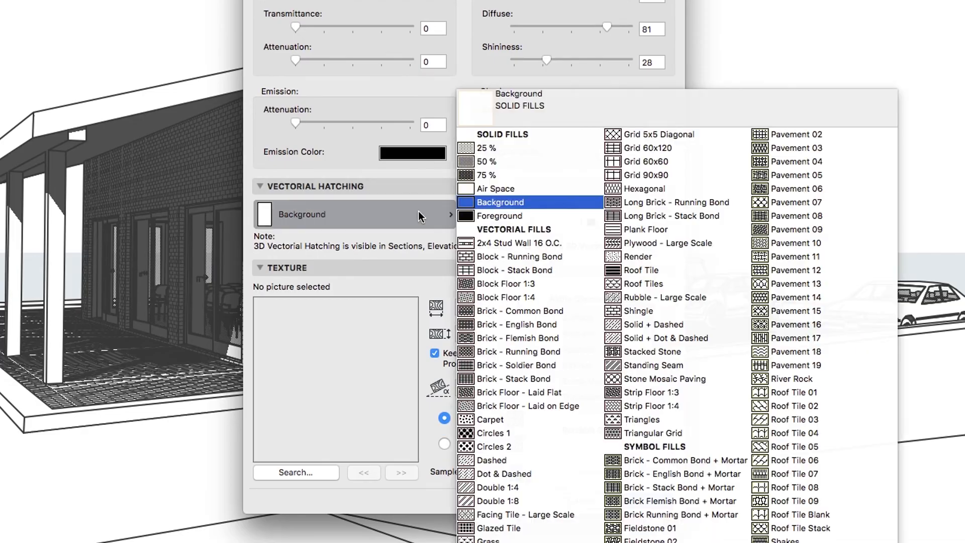
pyautogui.moveTo(442, 380)
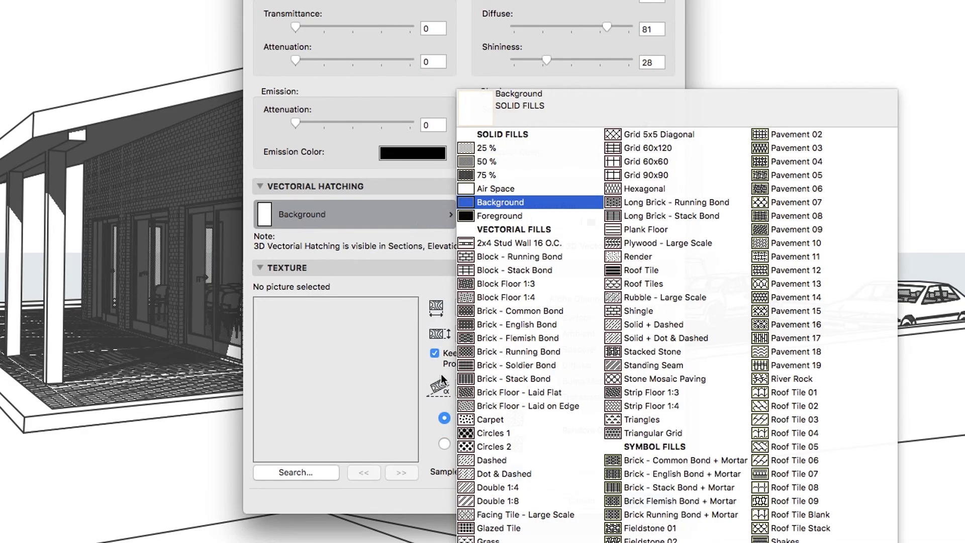
# - Set the surface's vectorial 3D hatching to Brick - Stack Bond
pyautogui.click(514, 379)
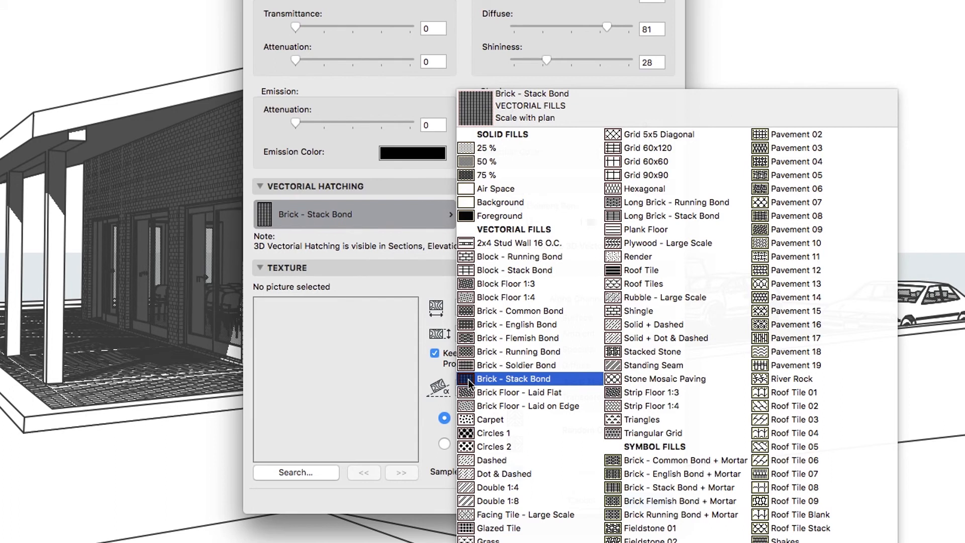
pyautogui.click(513, 379)
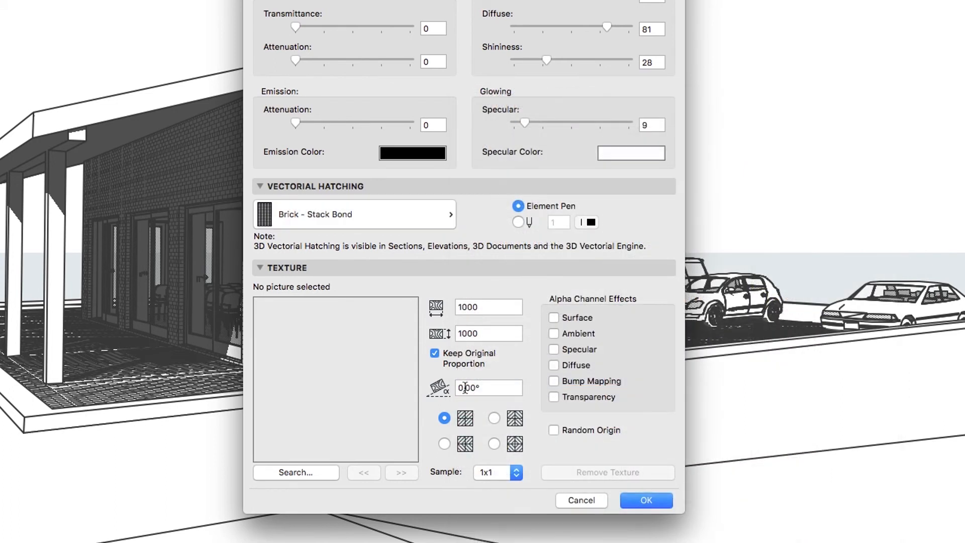
# - Load metal-8_inverse.jpg from the Training Textures folder as the Interior Covering texture
pyautogui.click(295, 472)
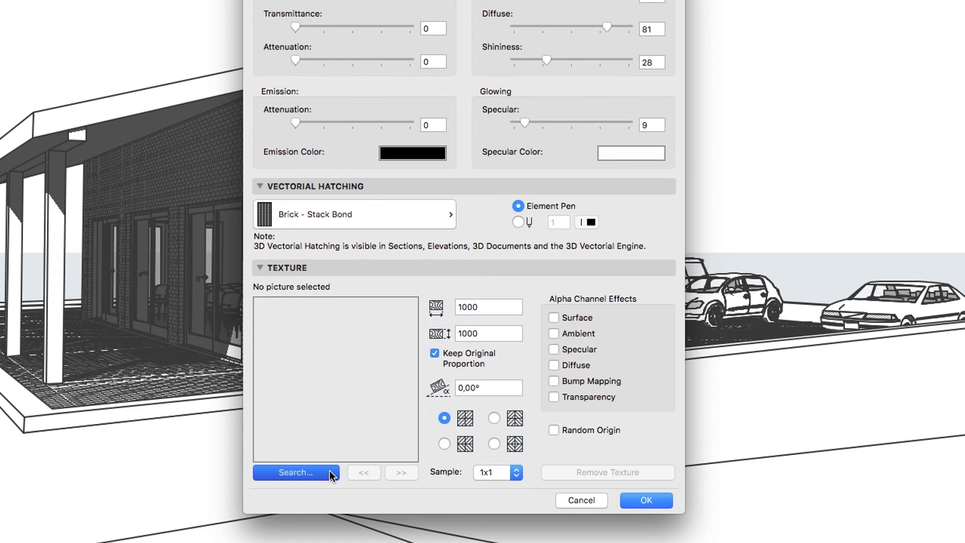
pyautogui.click(296, 472)
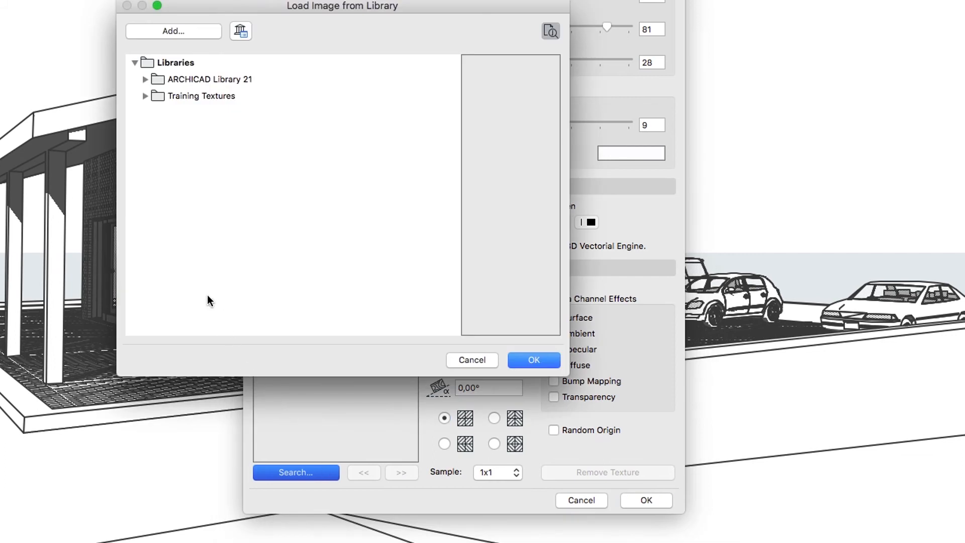
pyautogui.click(144, 96)
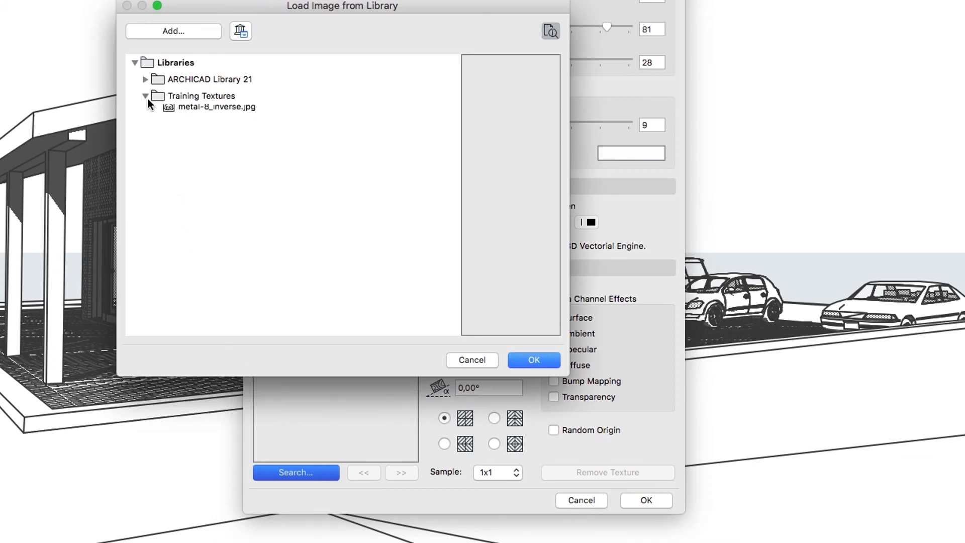
pyautogui.click(216, 112)
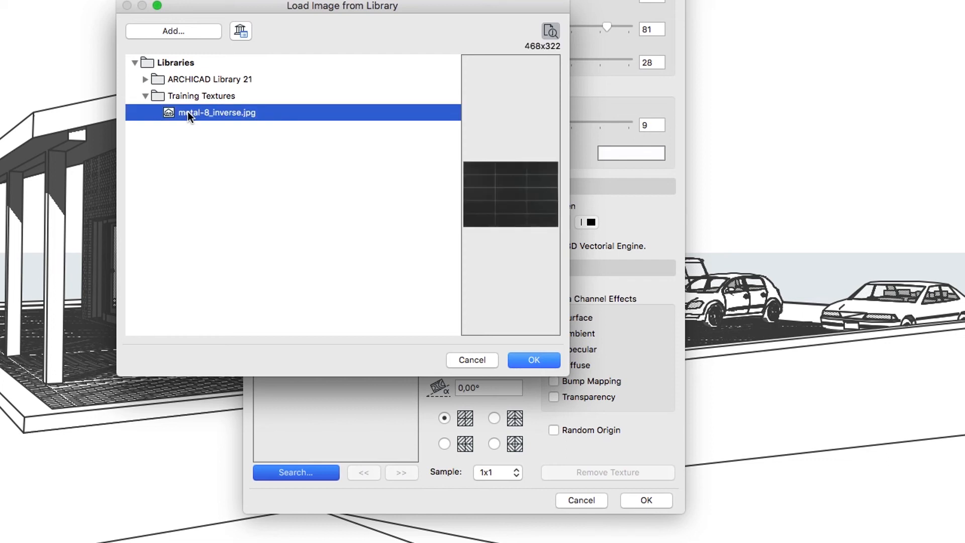
pyautogui.moveTo(498, 333)
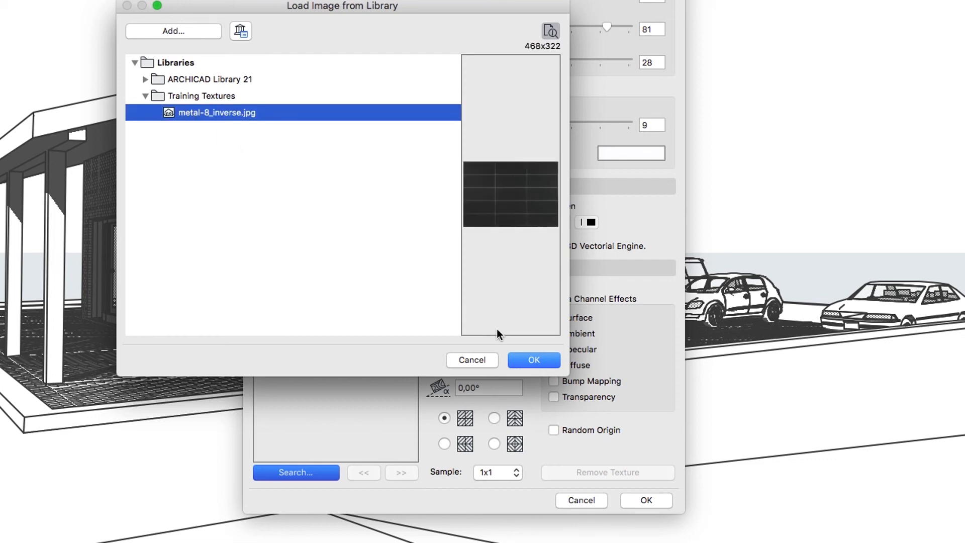
pyautogui.click(532, 360)
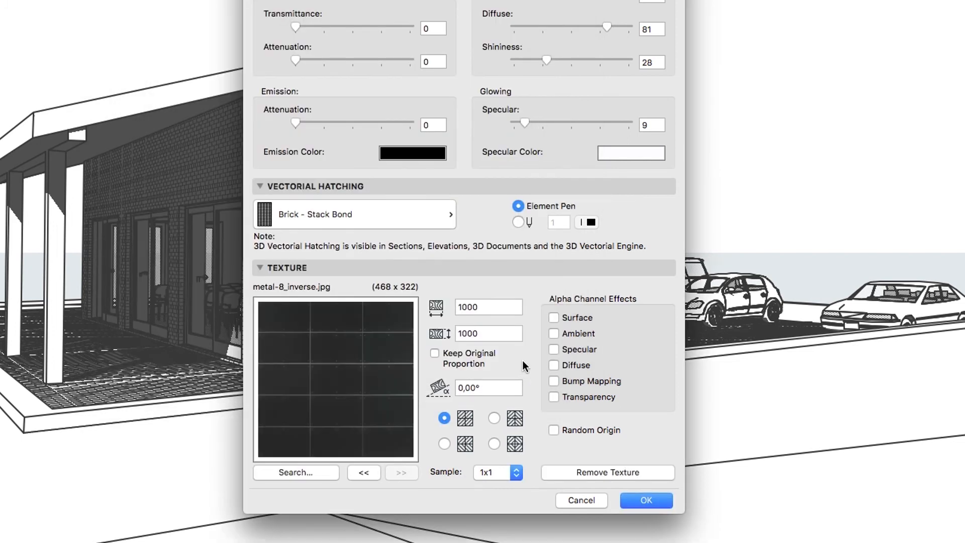
# - Lock texture proportions at 1500 × 1032 and enable the Surface alpha channel effect
pyautogui.click(434, 352)
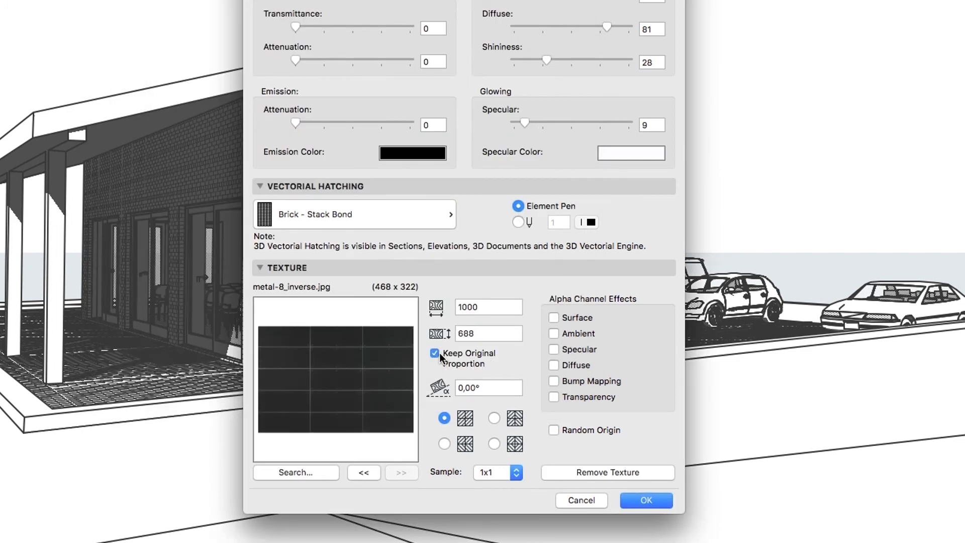
pyautogui.click(489, 308)
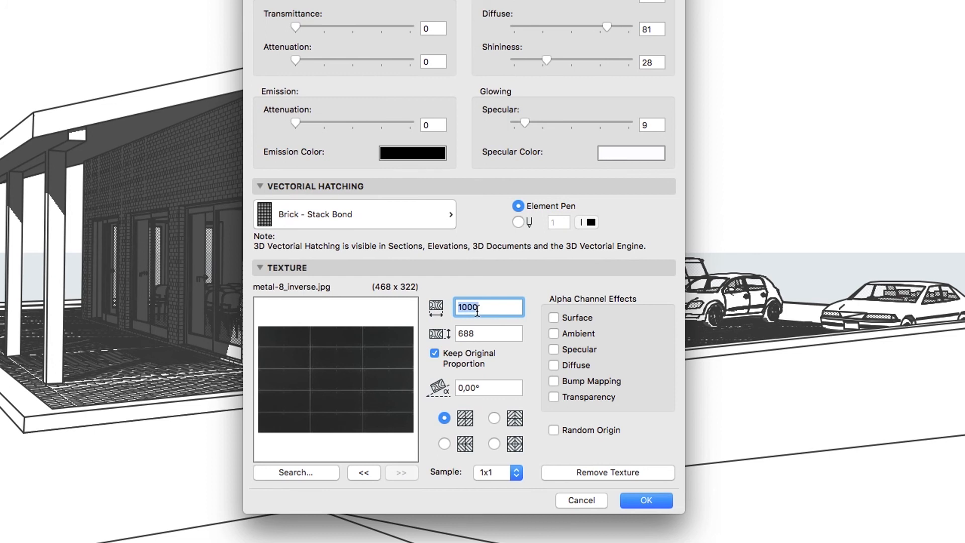
pyautogui.write('15')
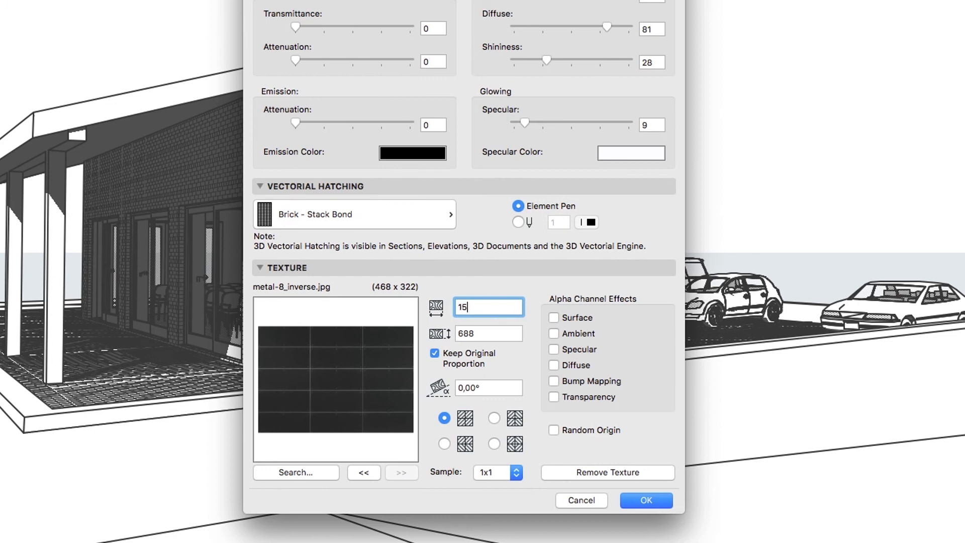
pyautogui.write('1500')
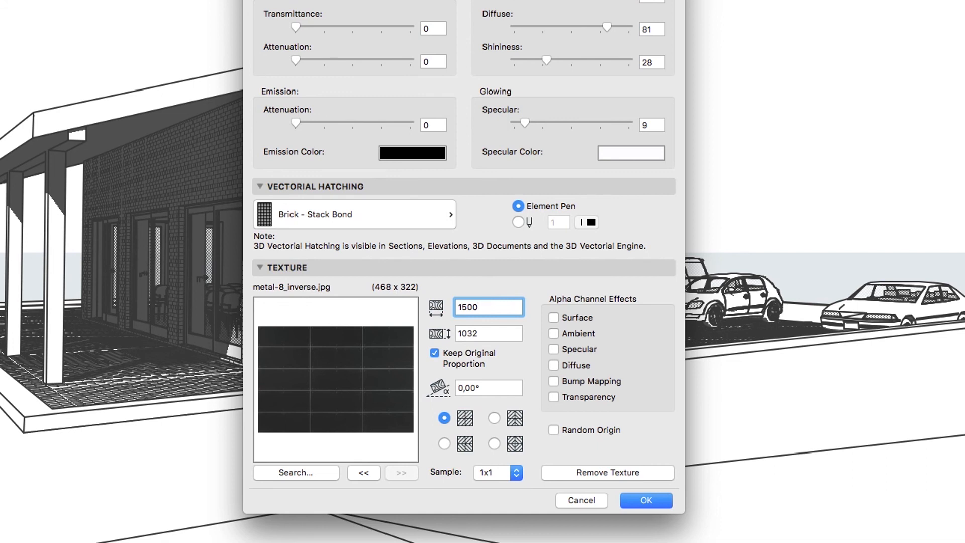
pyautogui.click(553, 317)
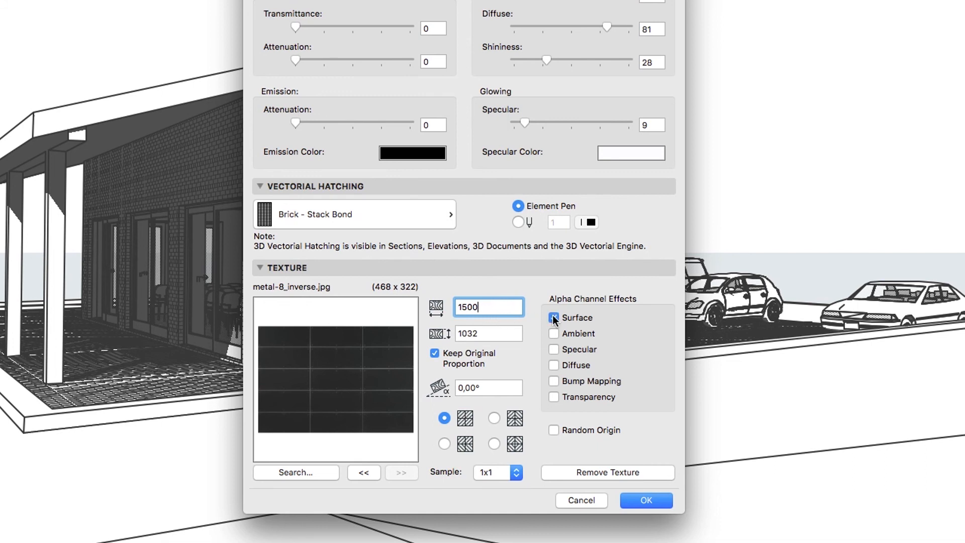
pyautogui.click(553, 317)
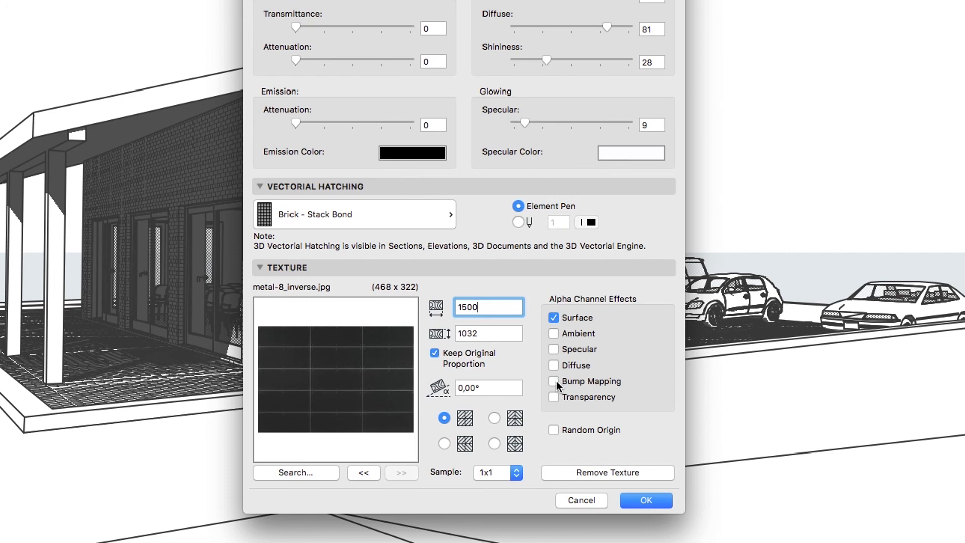
pyautogui.click(553, 381)
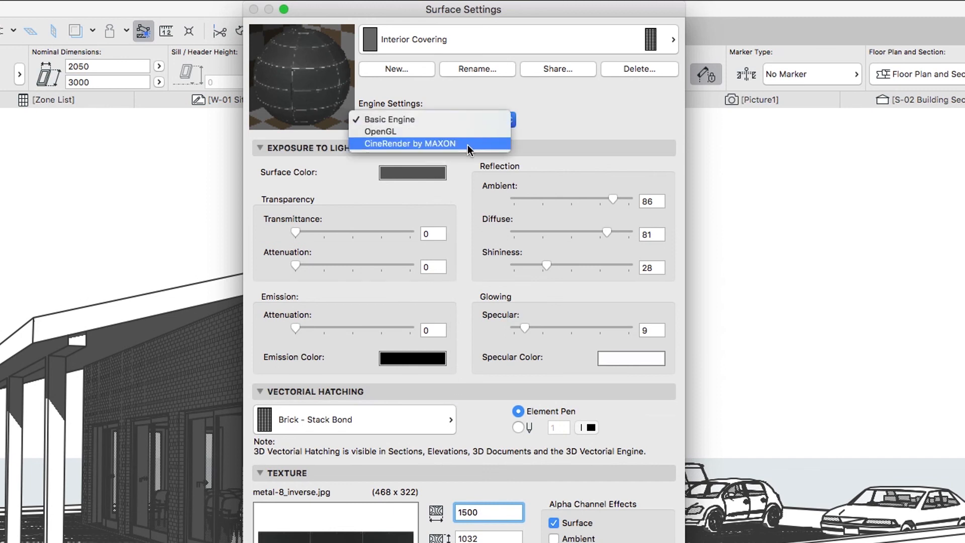
# - Switch to CineRender by MAXON and update its settings from the Basic settings
pyautogui.click(413, 144)
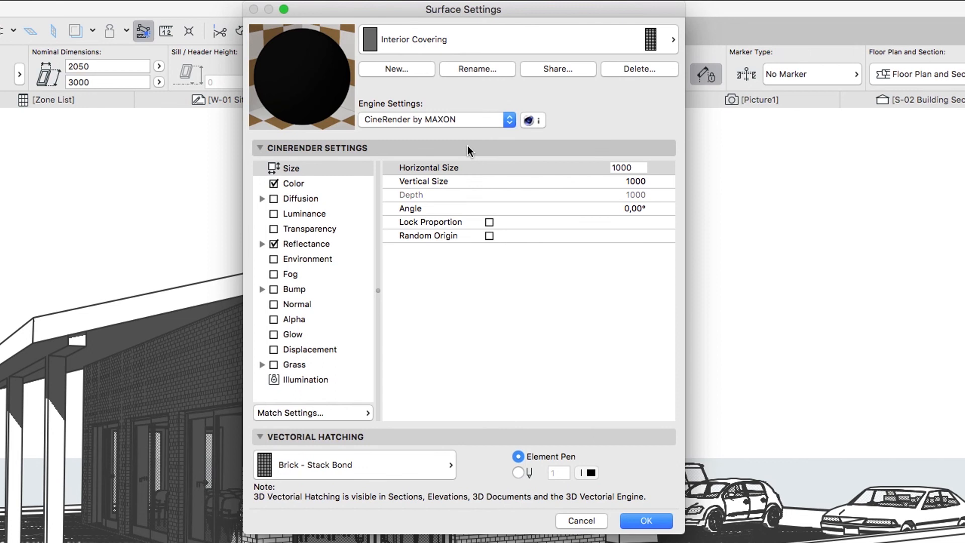
pyautogui.moveTo(360, 391)
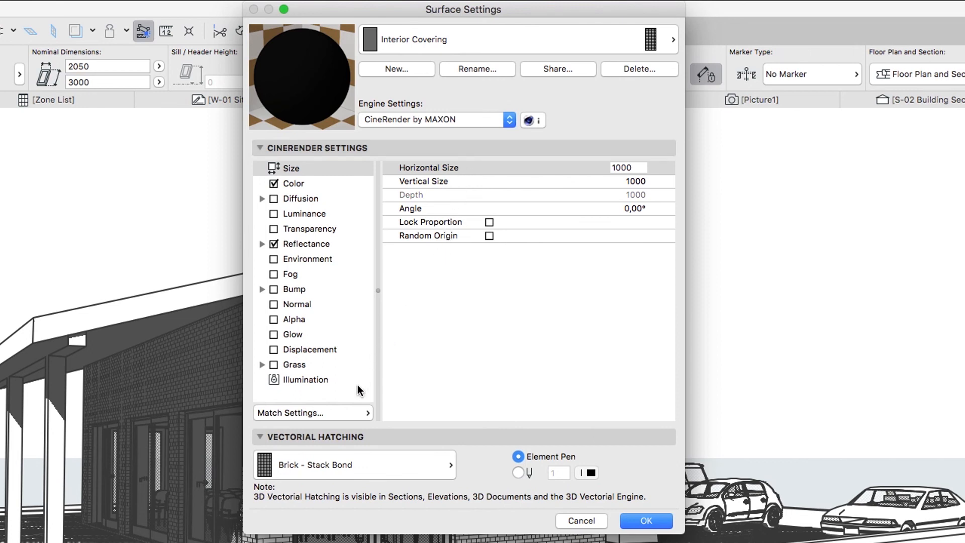
pyautogui.click(289, 412)
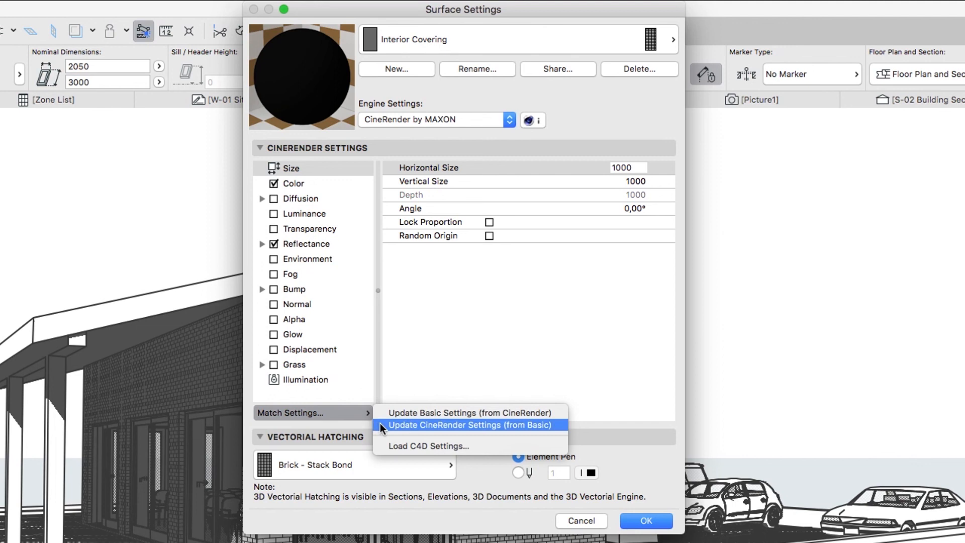
pyautogui.click(470, 424)
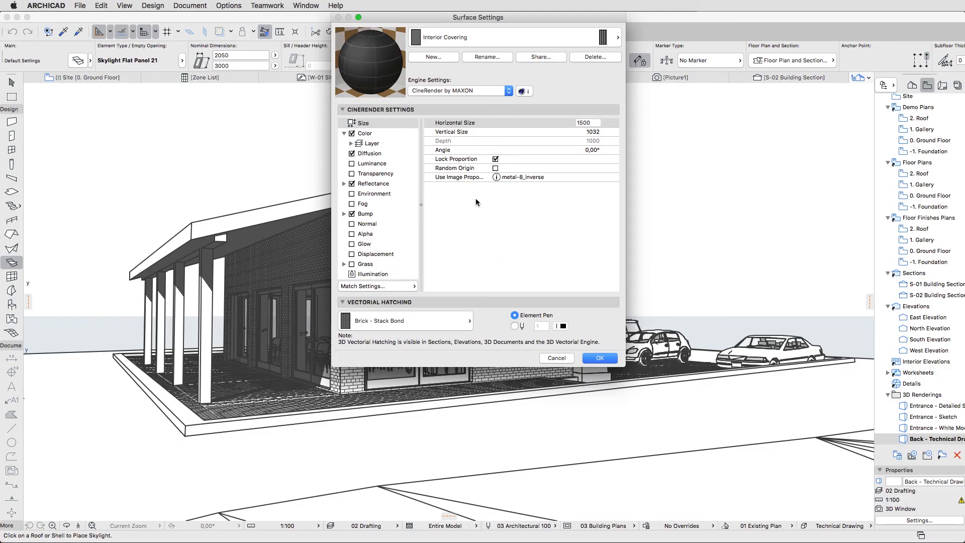
pyautogui.moveTo(599, 358)
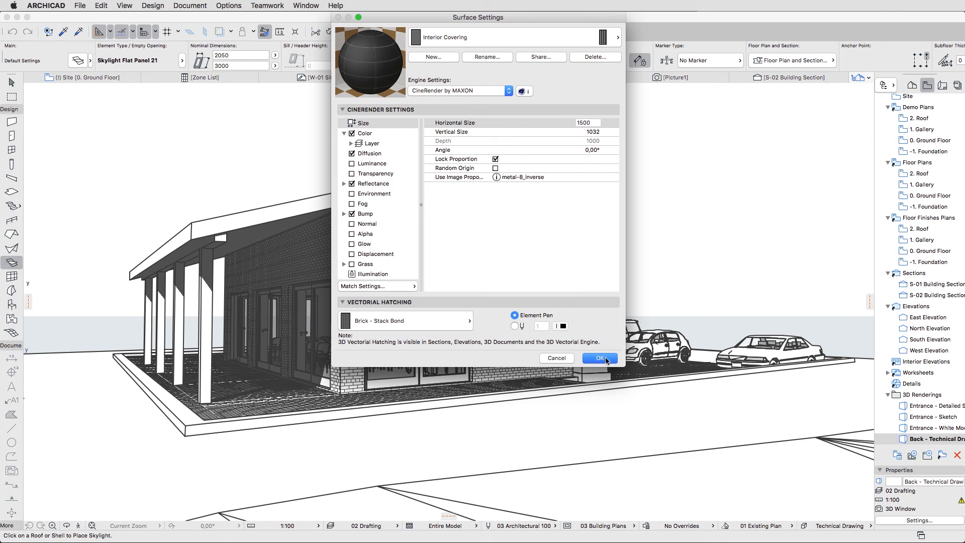